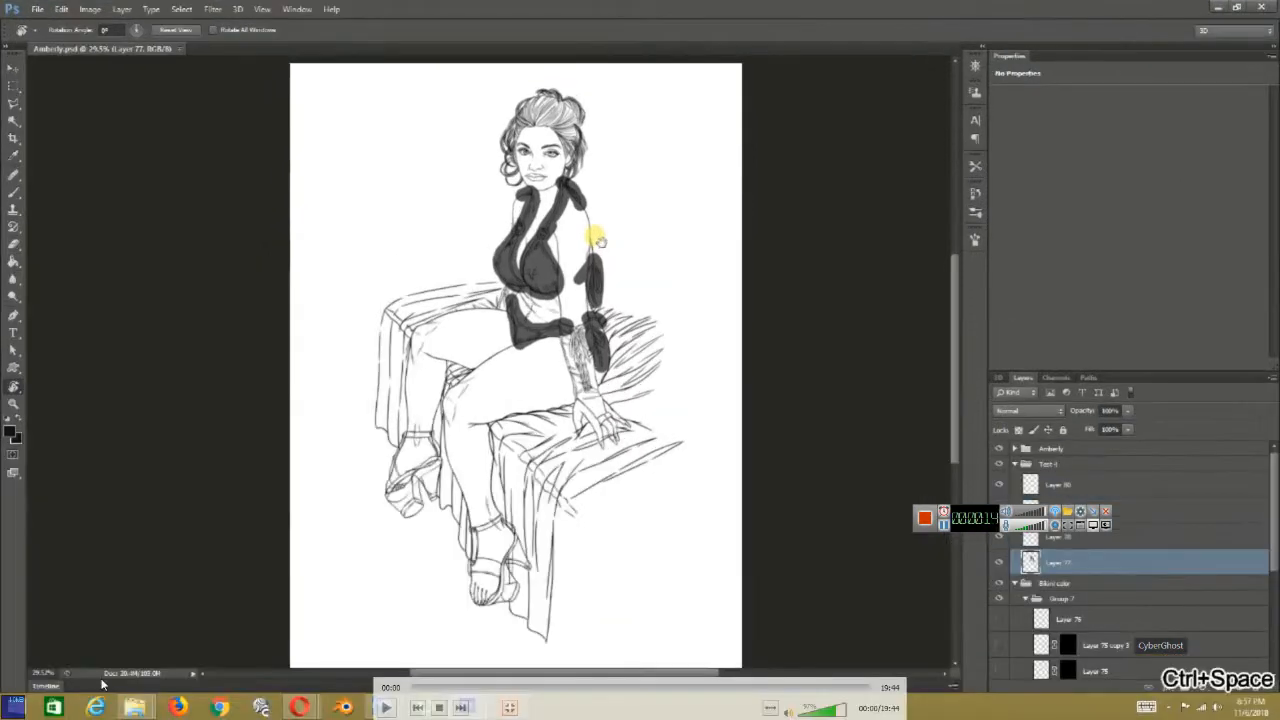
# Begin laying dark grey over the bikini top on the shading layer.
pyautogui.click(384, 708)
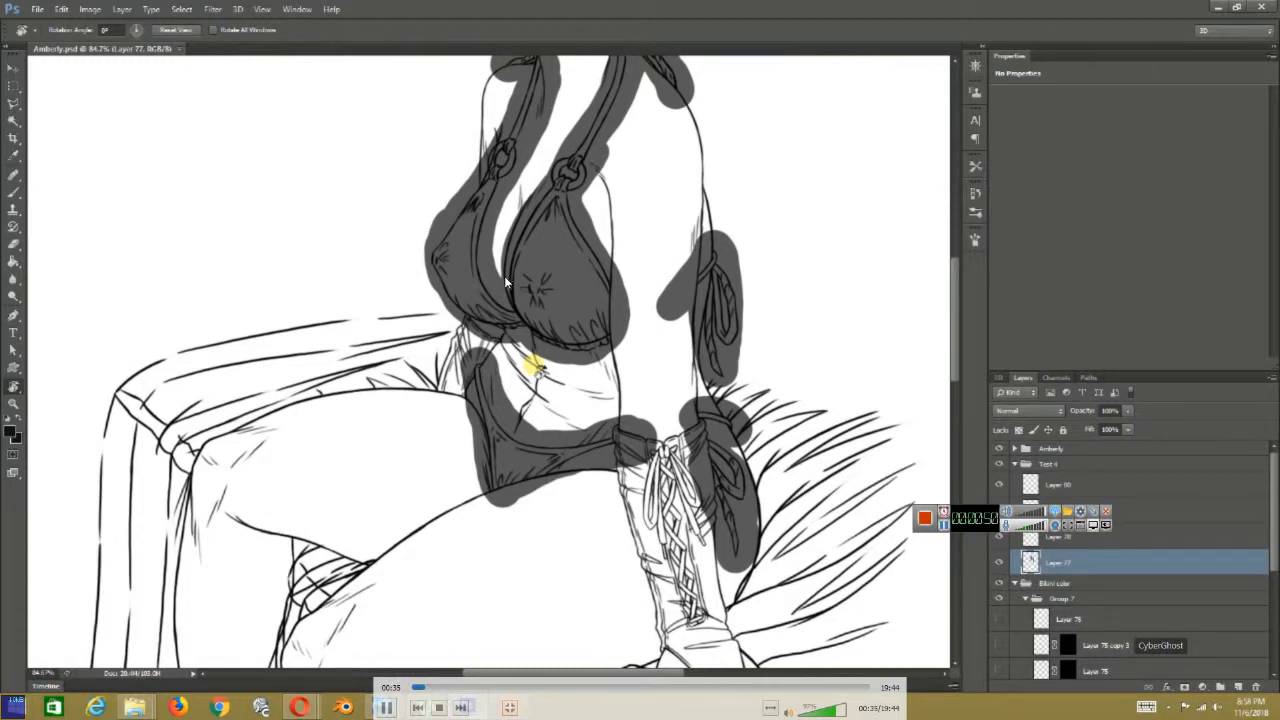
pyautogui.moveTo(480, 404)
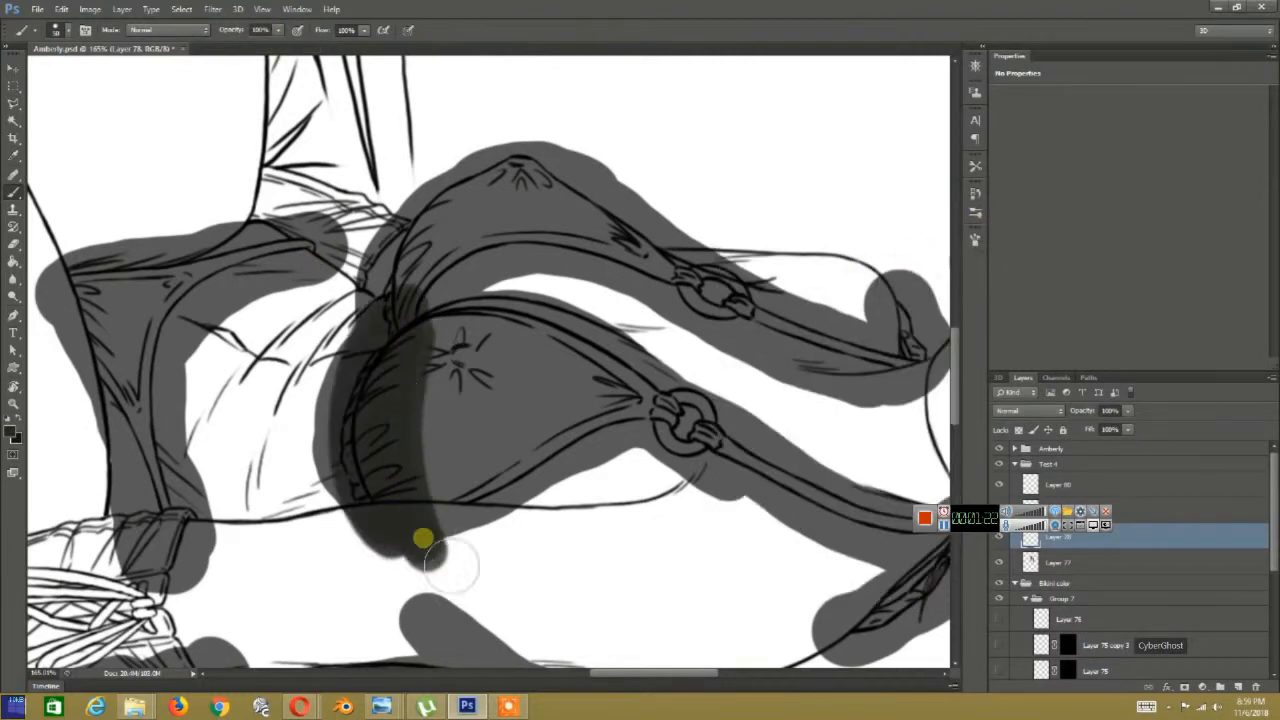
# Paint darker grey shadows onto the upper and lower bikini cups.
pyautogui.moveTo(430, 550); pyautogui.dragTo(444, 430)
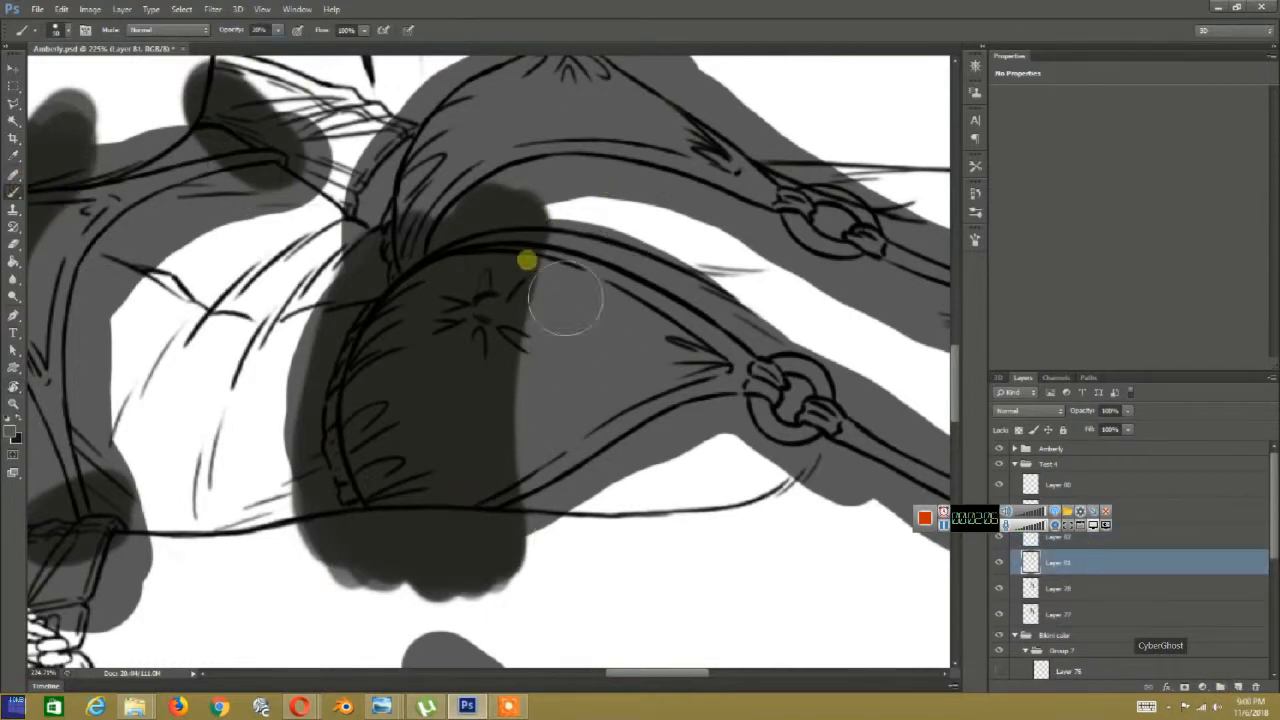
pyautogui.moveTo(528, 262); pyautogui.dragTo(462, 552)
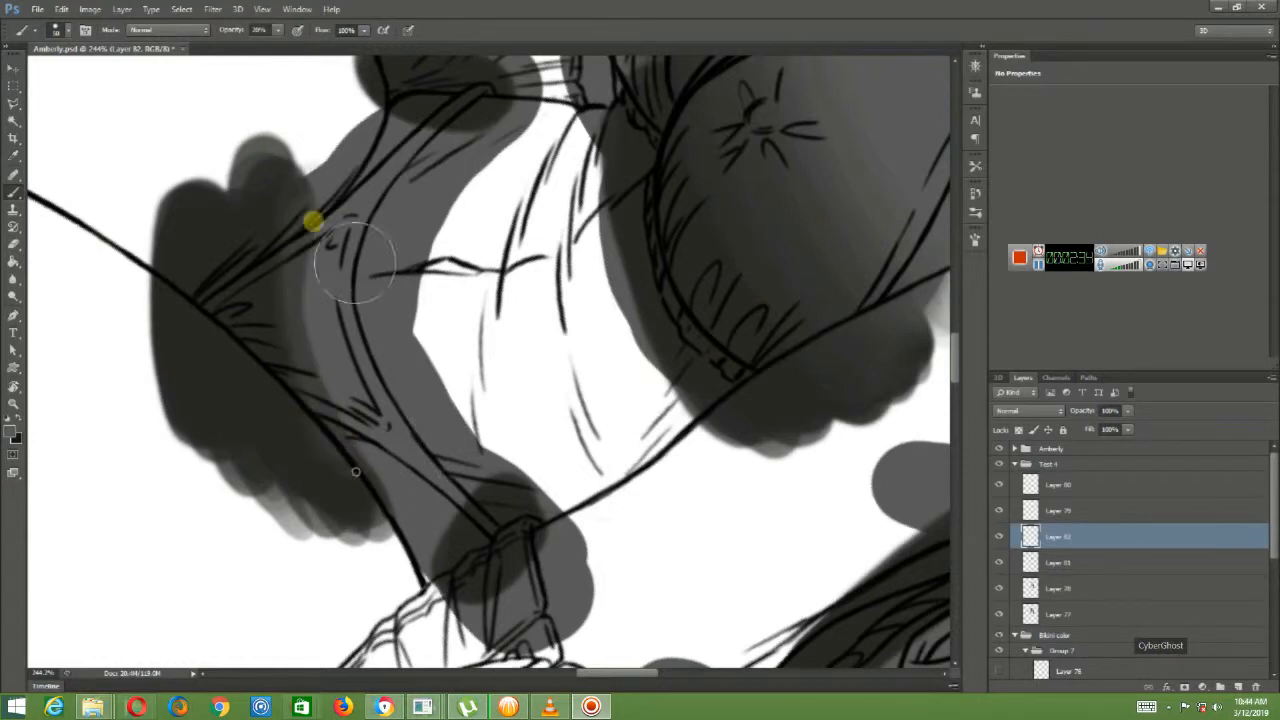
# Shade the bikini strap, then grey in the glove around its laces, leaf-shaped piece and edge.
pyautogui.moveTo(330, 230); pyautogui.dragTo(356, 384)
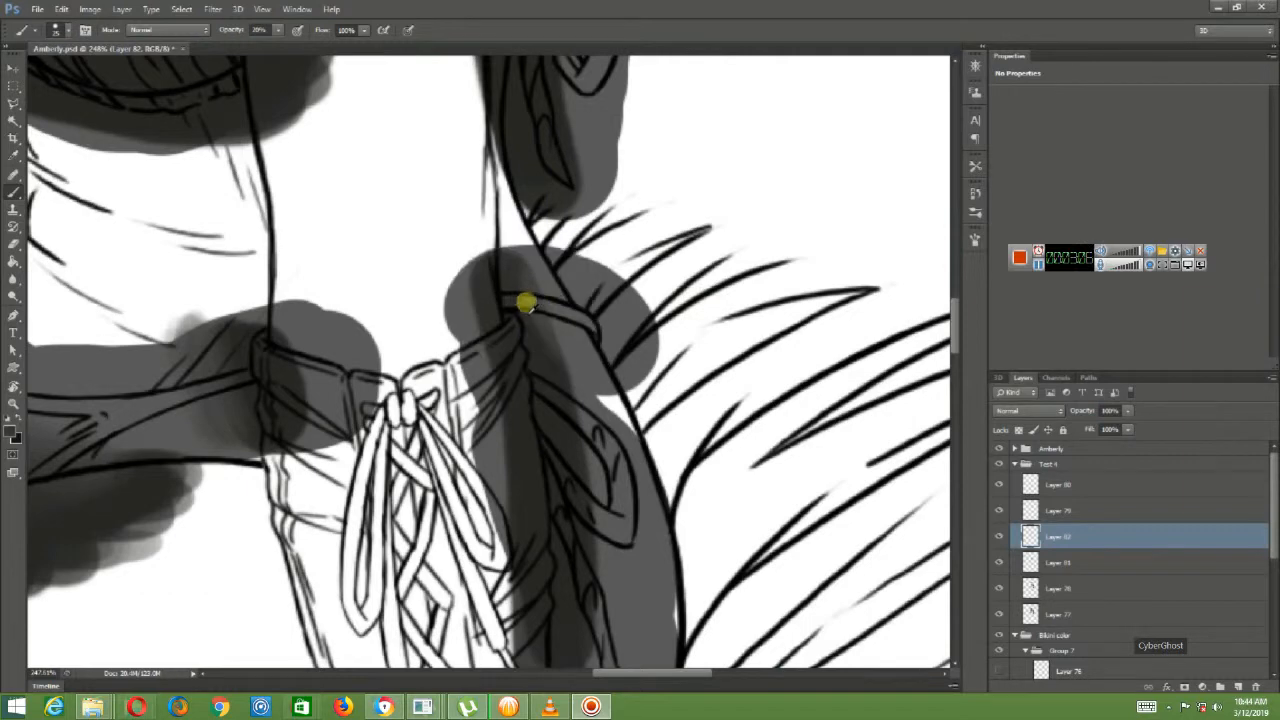
pyautogui.moveTo(528, 304); pyautogui.dragTo(556, 340)
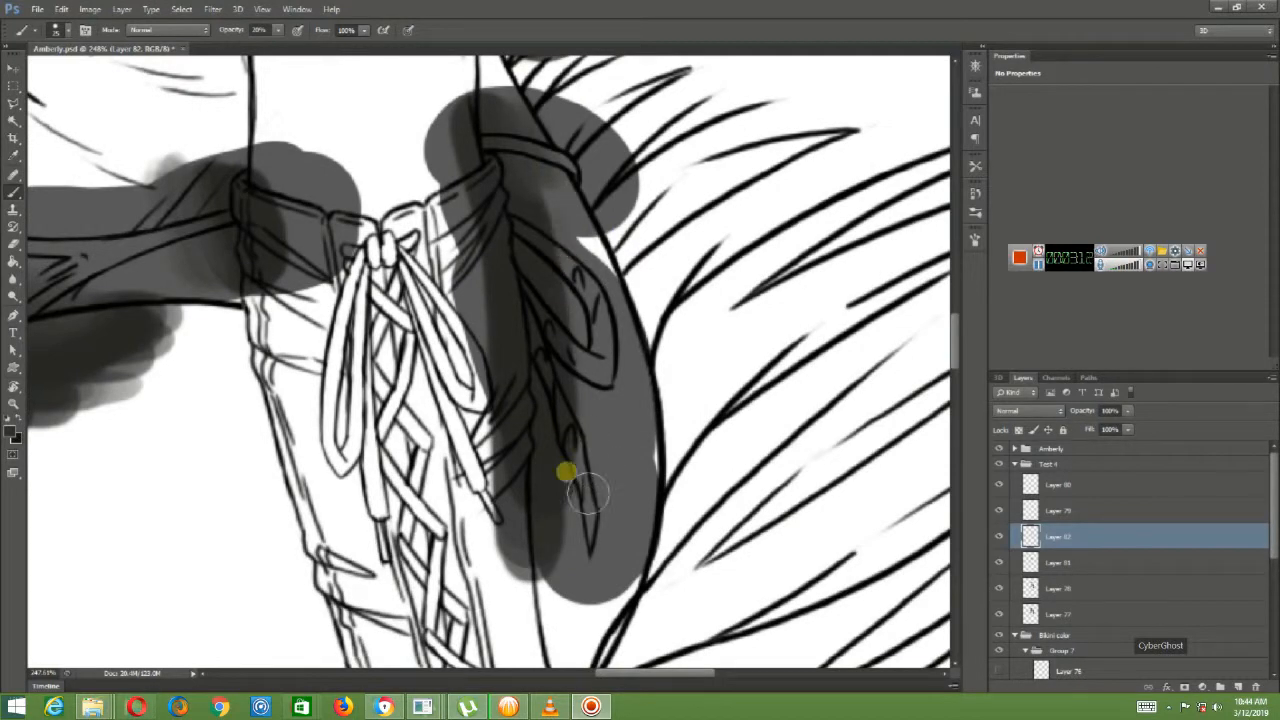
pyautogui.moveTo(564, 470); pyautogui.dragTo(590, 540)
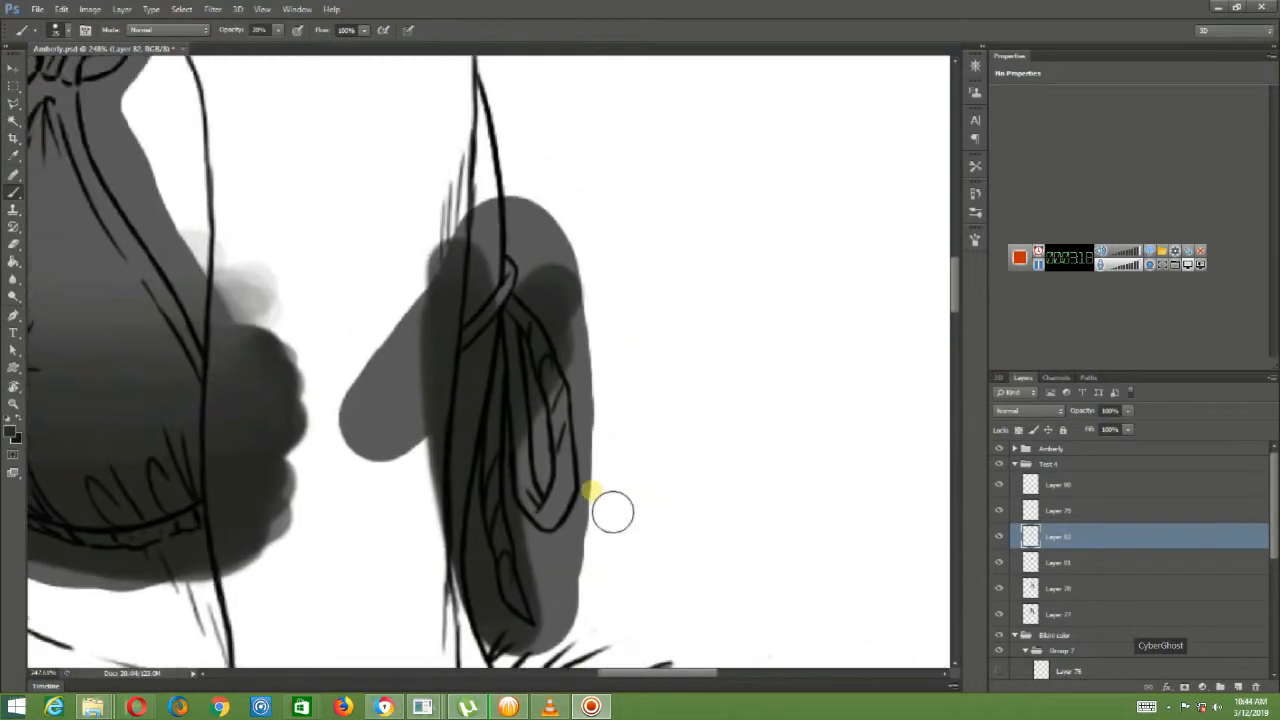
pyautogui.moveTo(616, 510); pyautogui.dragTo(484, 316)
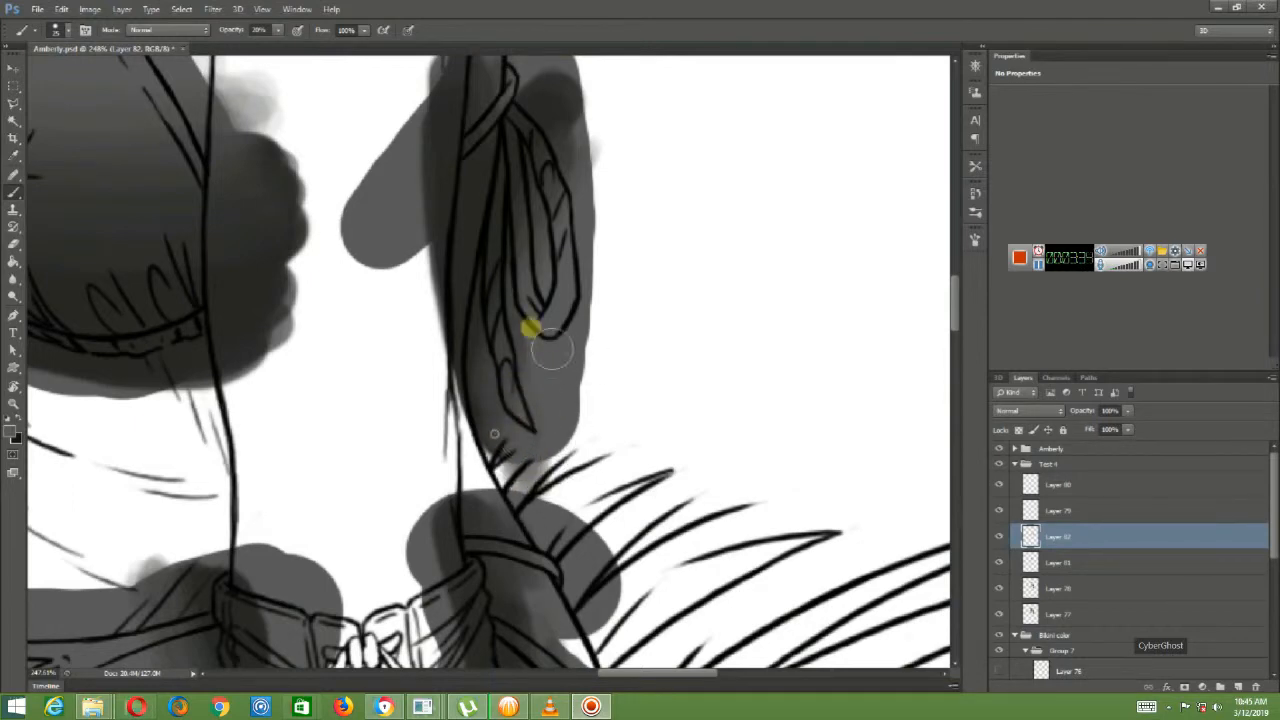
pyautogui.moveTo(550, 350); pyautogui.dragTo(510, 450)
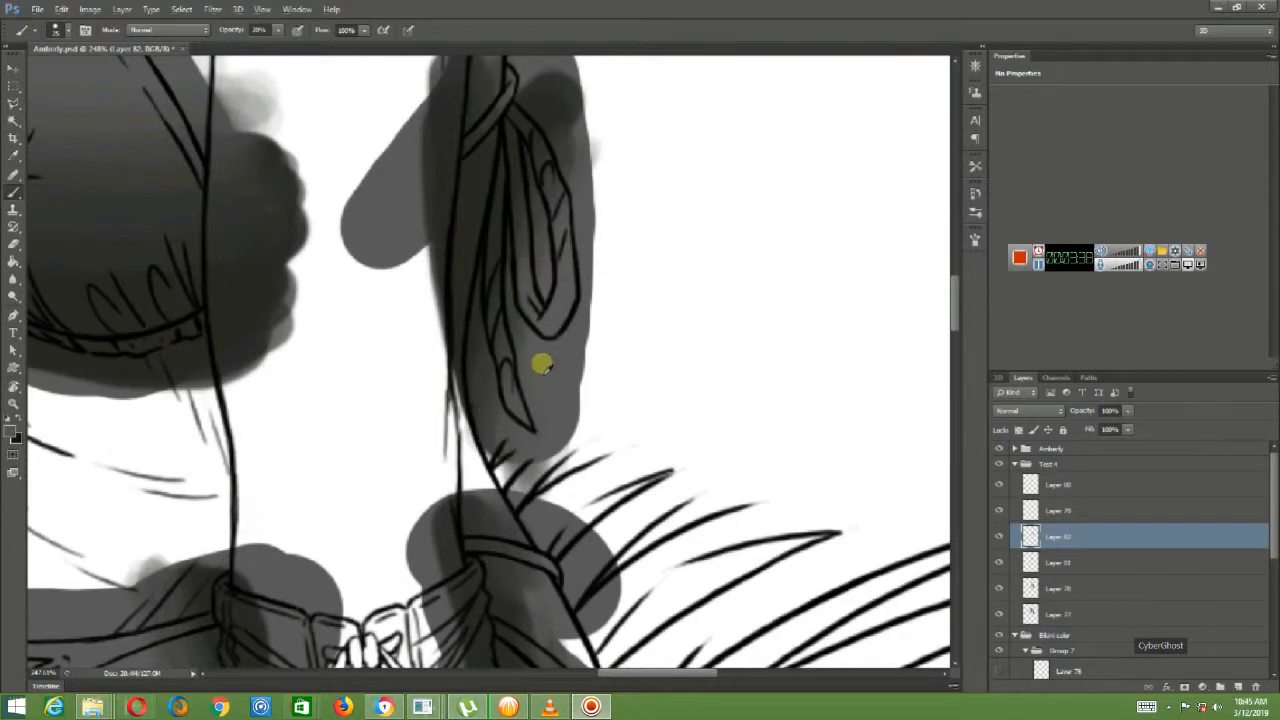
# Run the grey glove shading up the arm and bring up the History panel.
pyautogui.moveTo(540, 362); pyautogui.dragTo(516, 450)
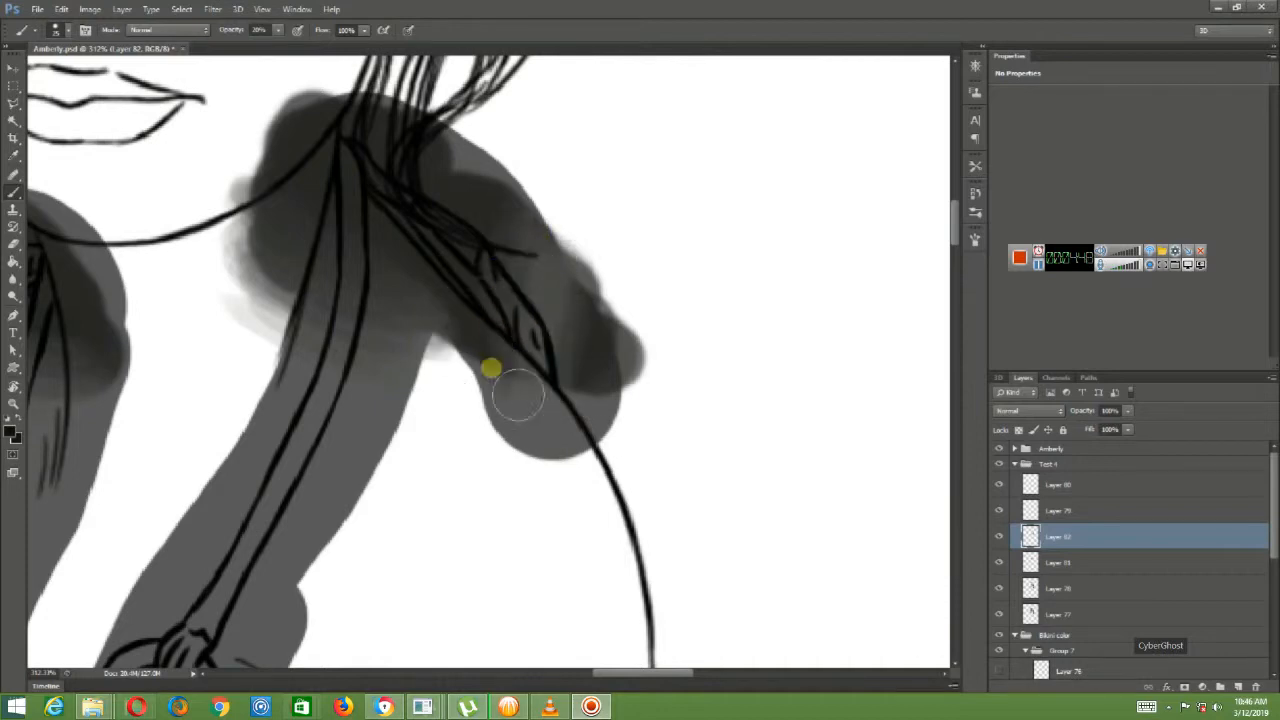
pyautogui.click(976, 204)
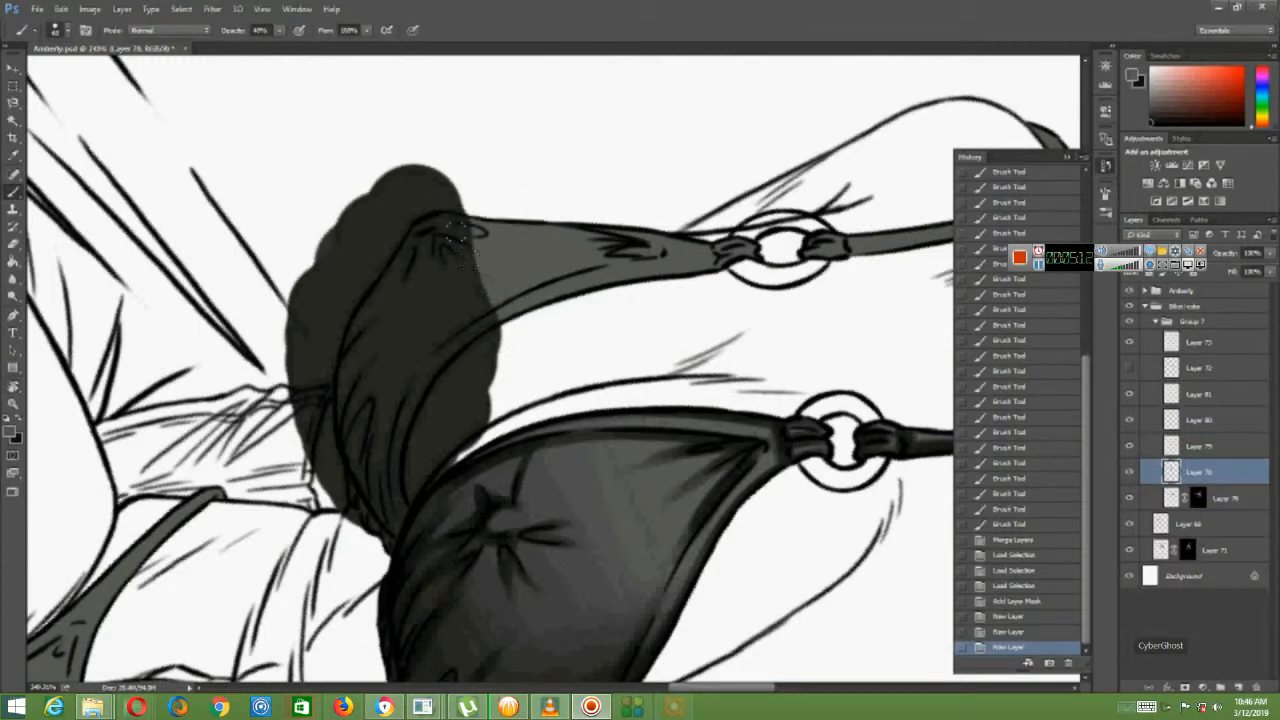
# Undo the last strokes, switch to another shading layer and dab soft dark grey onto a bikini cup.
pyautogui.press('ctrl+z')
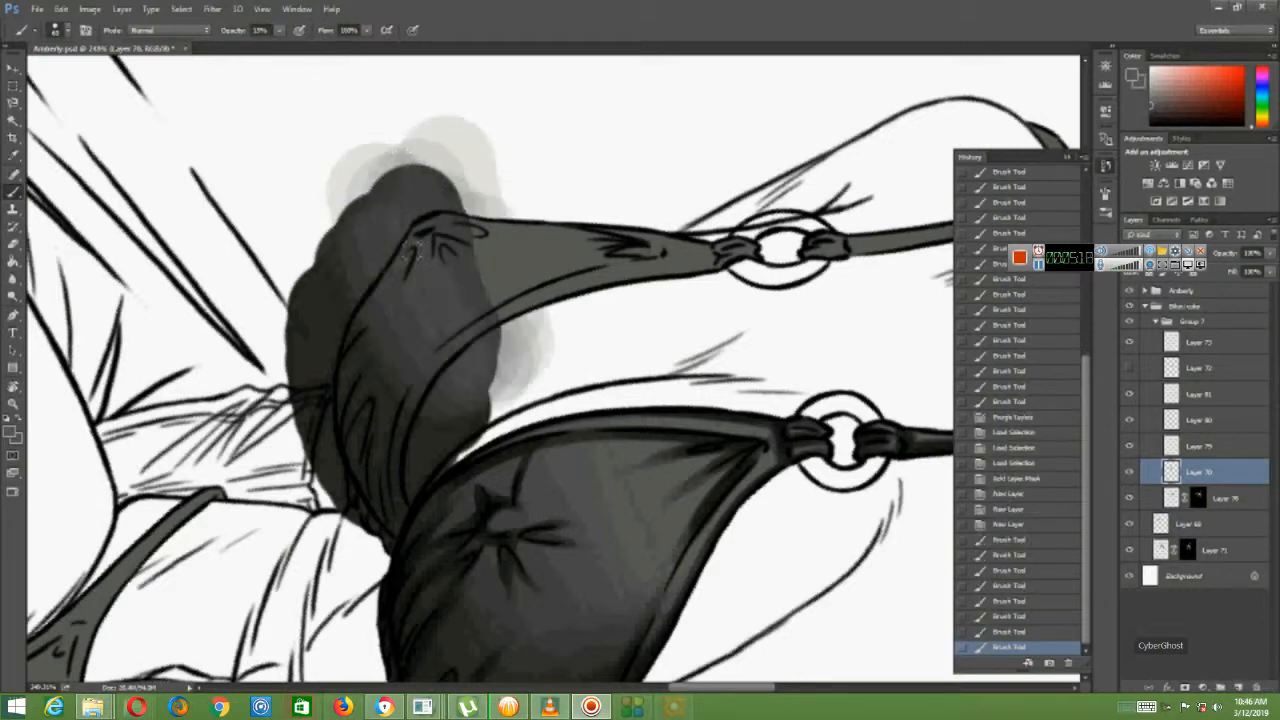
pyautogui.press('ctrl+z')
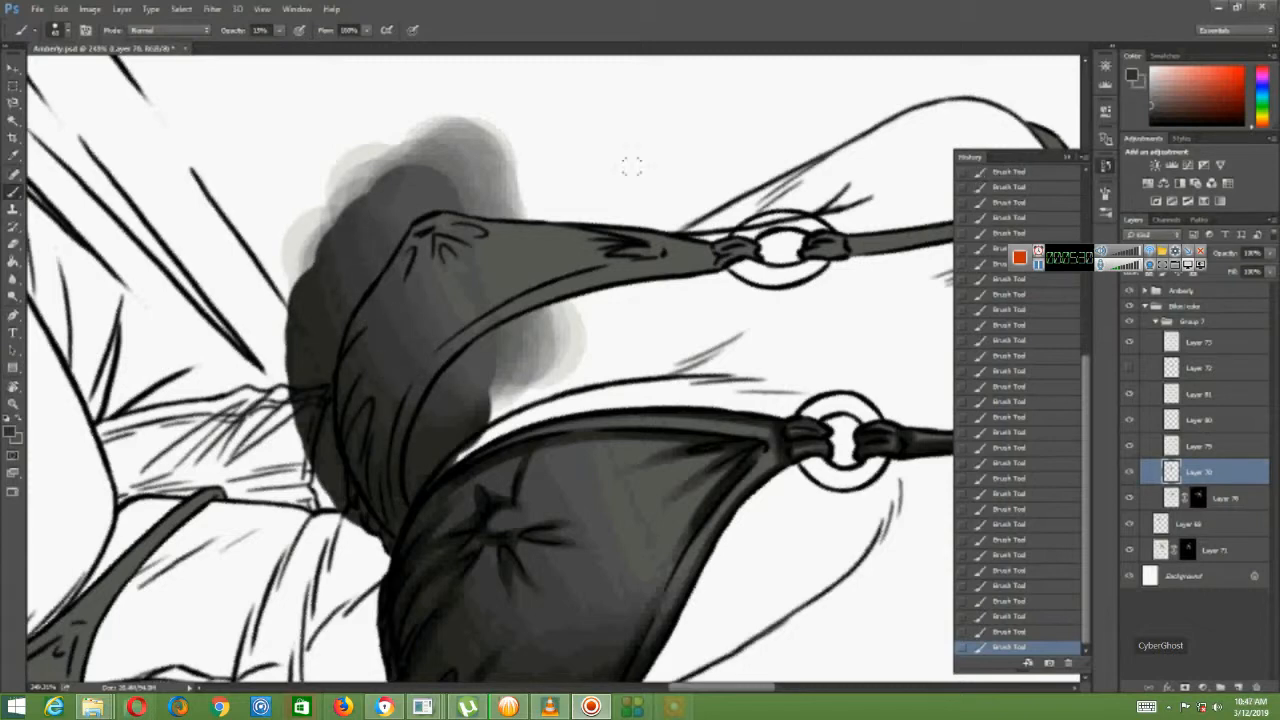
pyautogui.click(1200, 444)
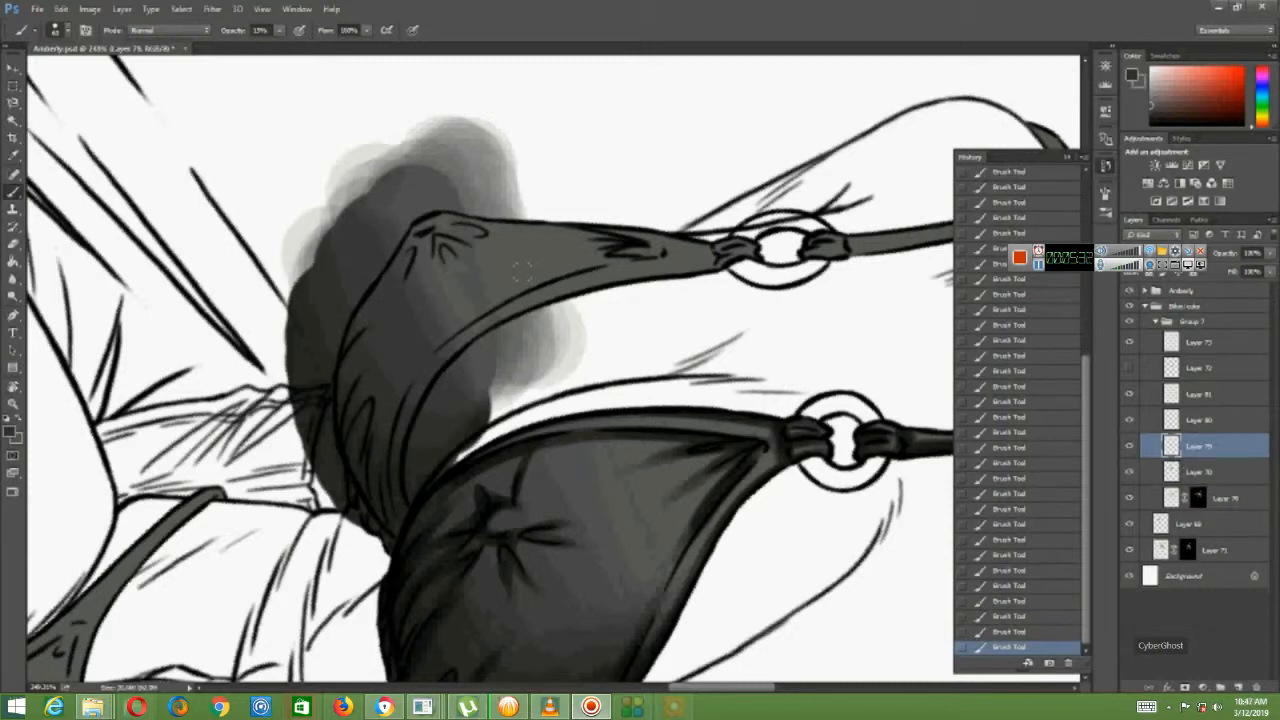
pyautogui.click(1196, 420)
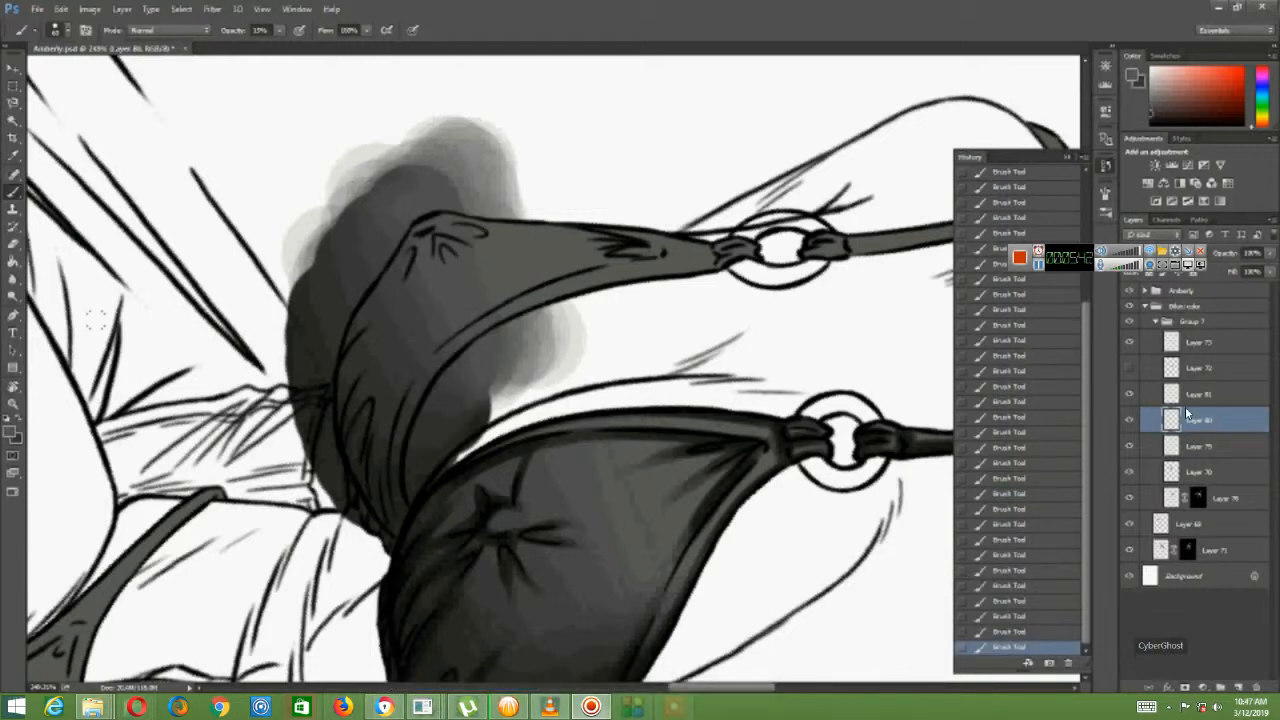
pyautogui.click(410, 284)
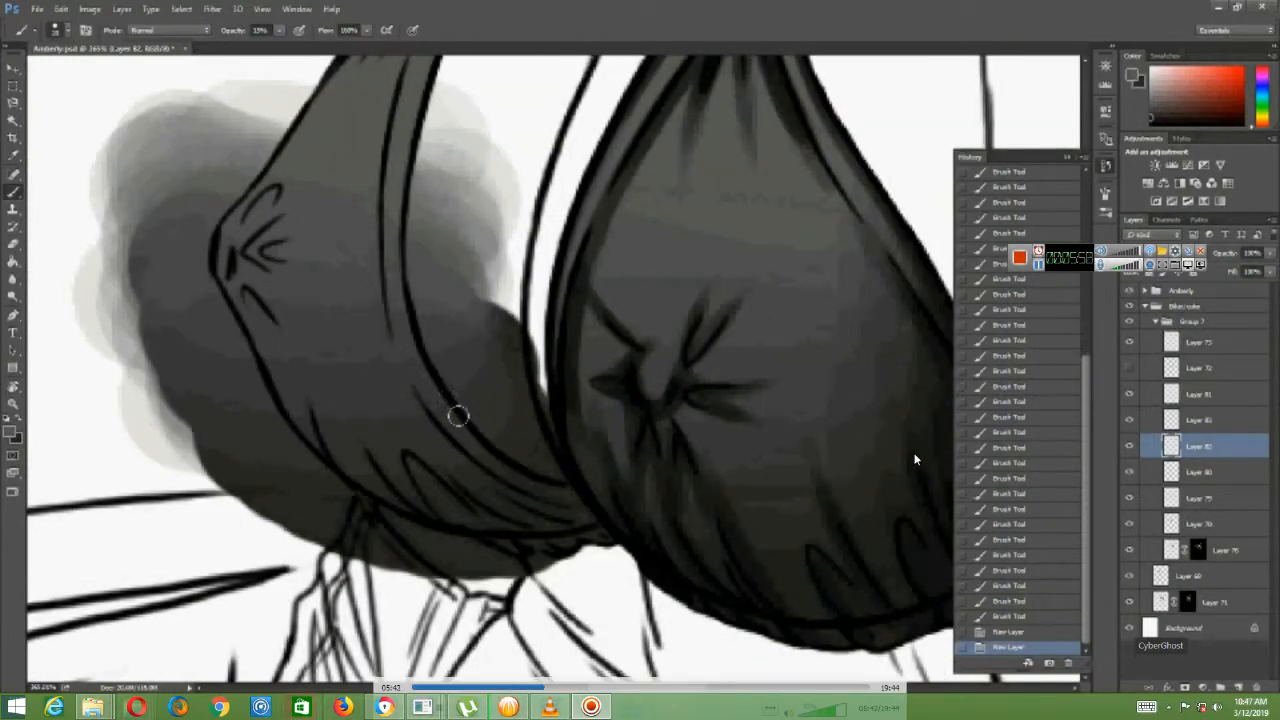
# Choose the layer for the new bikini layer and dismiss the out-of-range opacity warning with OK.
pyautogui.click(1200, 472)
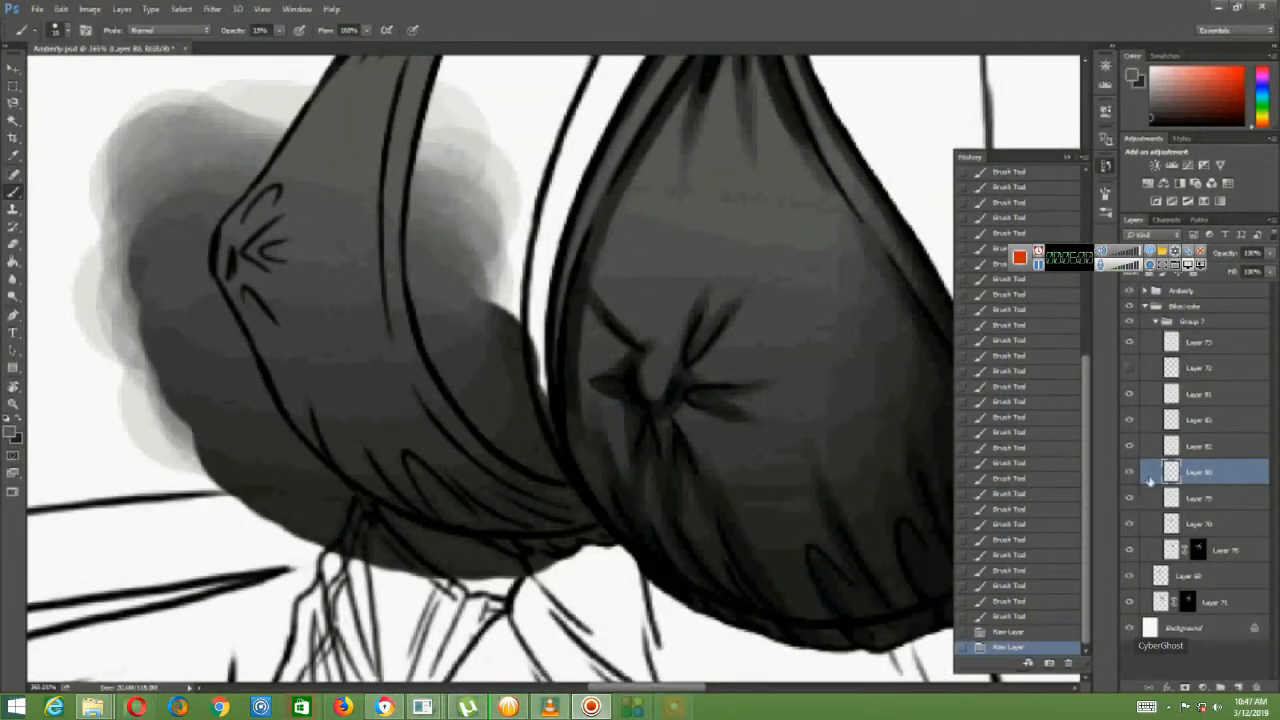
pyautogui.click(1200, 444)
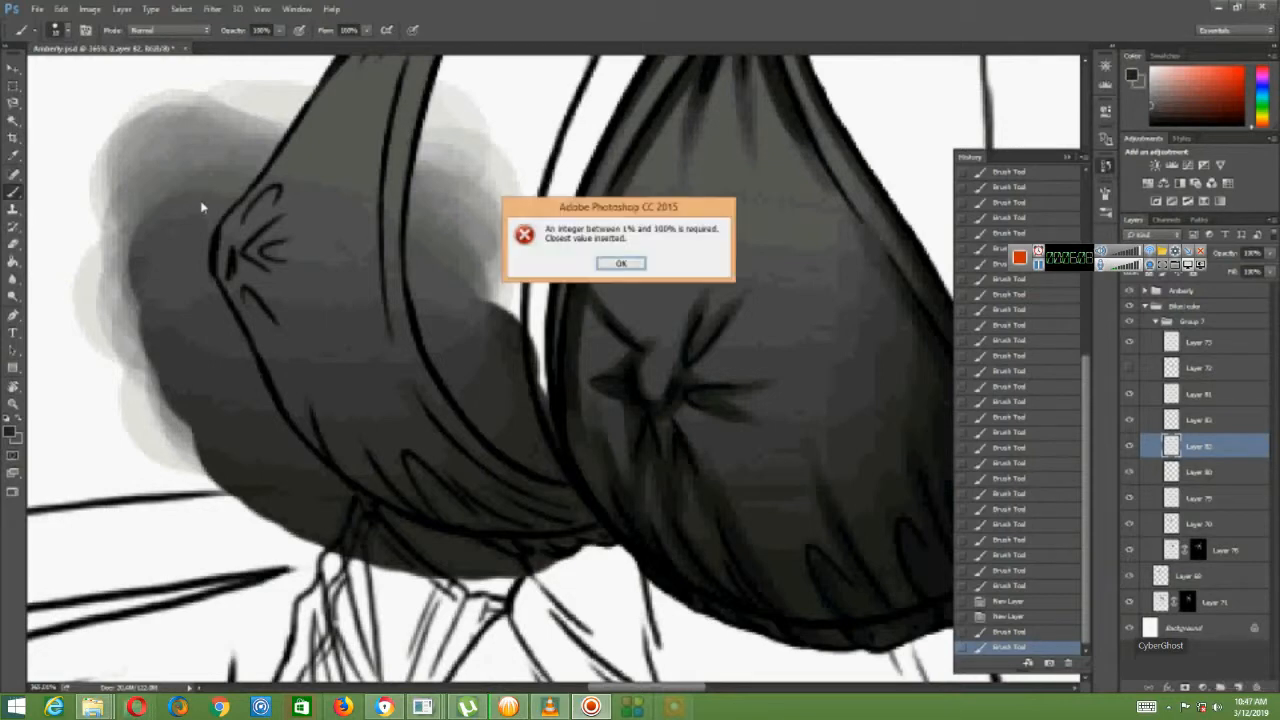
pyautogui.click(620, 264)
pyautogui.write('40')
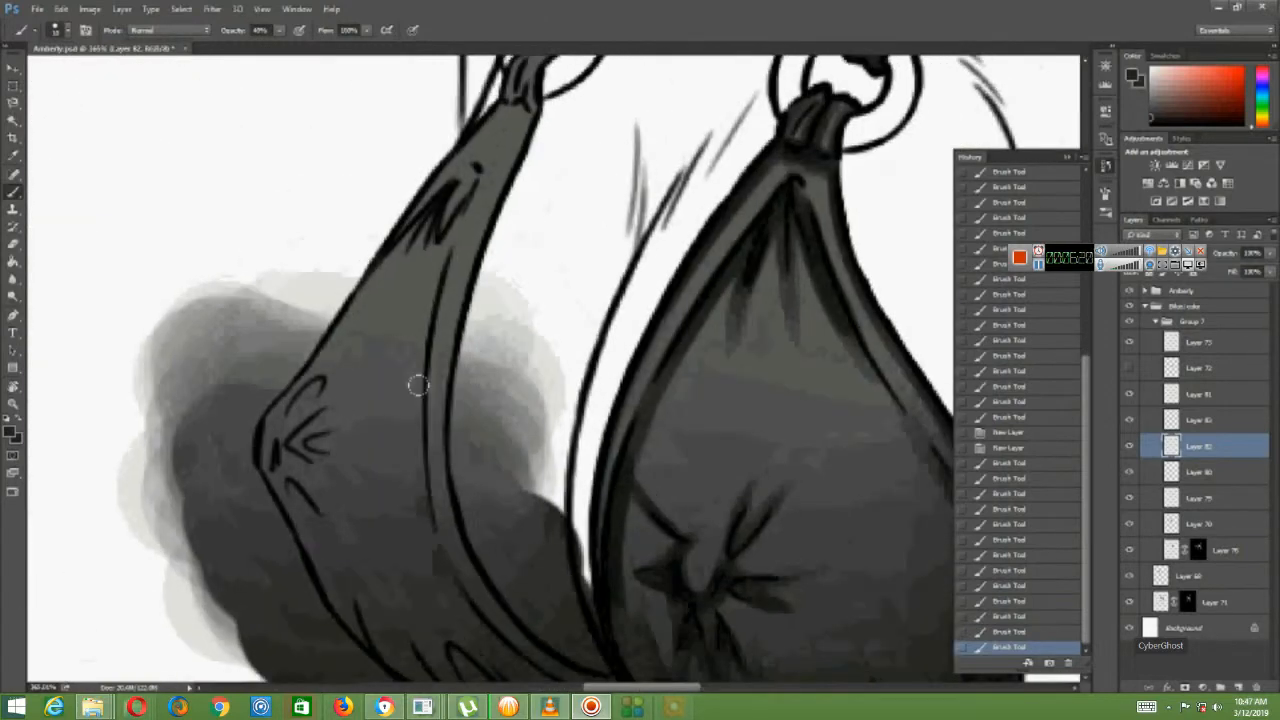
# Stroke lighter grey highlights along the left cup and its edge, undoing one stroke.
pyautogui.moveTo(418, 384); pyautogui.dragTo(464, 190)
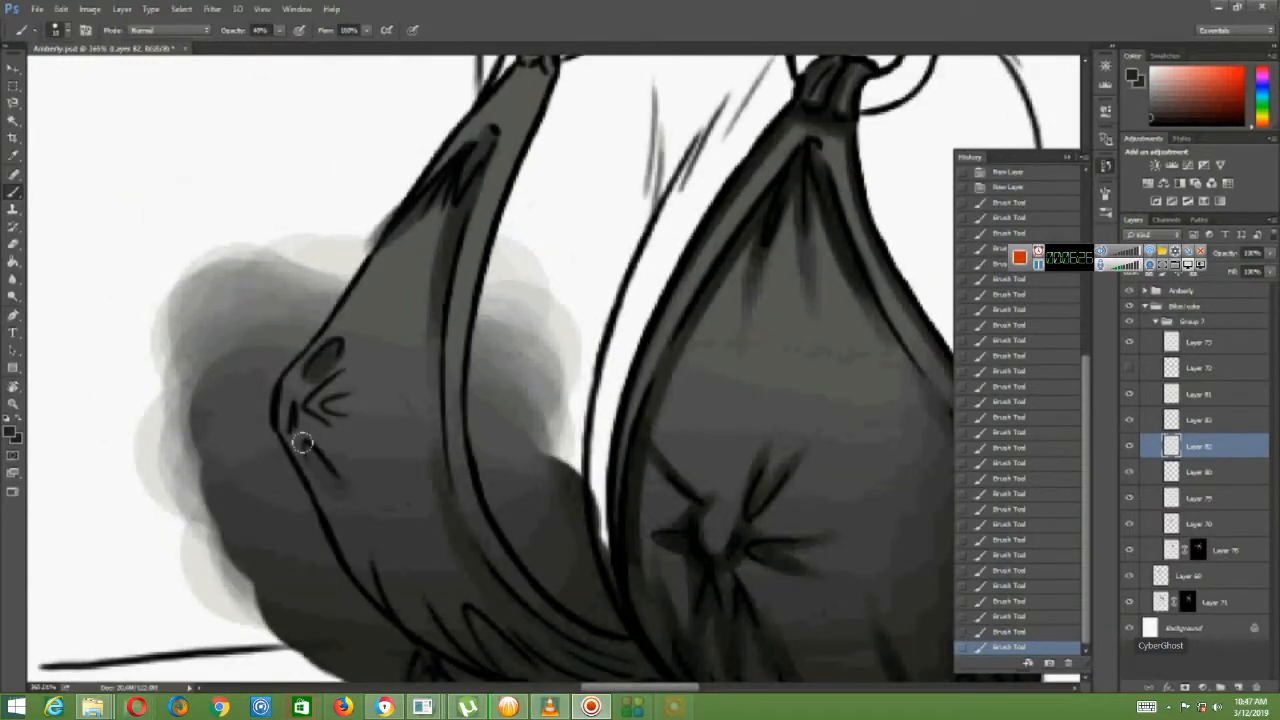
pyautogui.moveTo(304, 442); pyautogui.dragTo(284, 436)
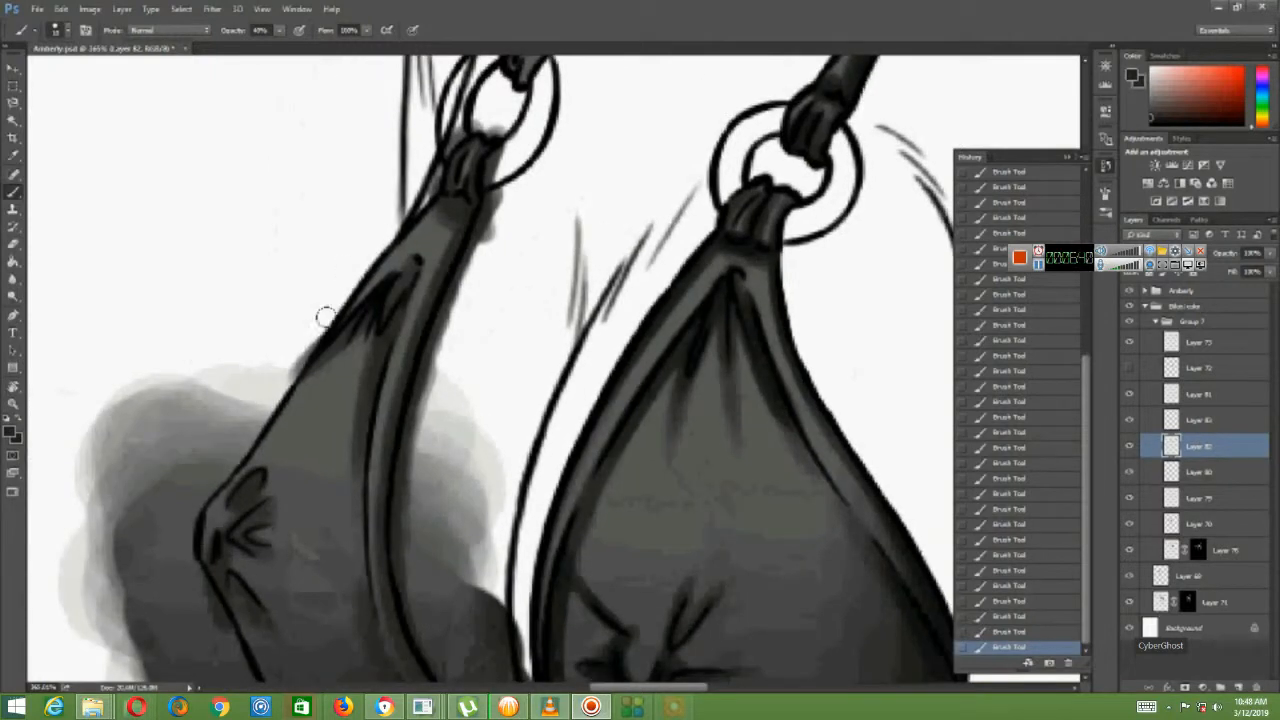
pyautogui.press('ctrl+z')
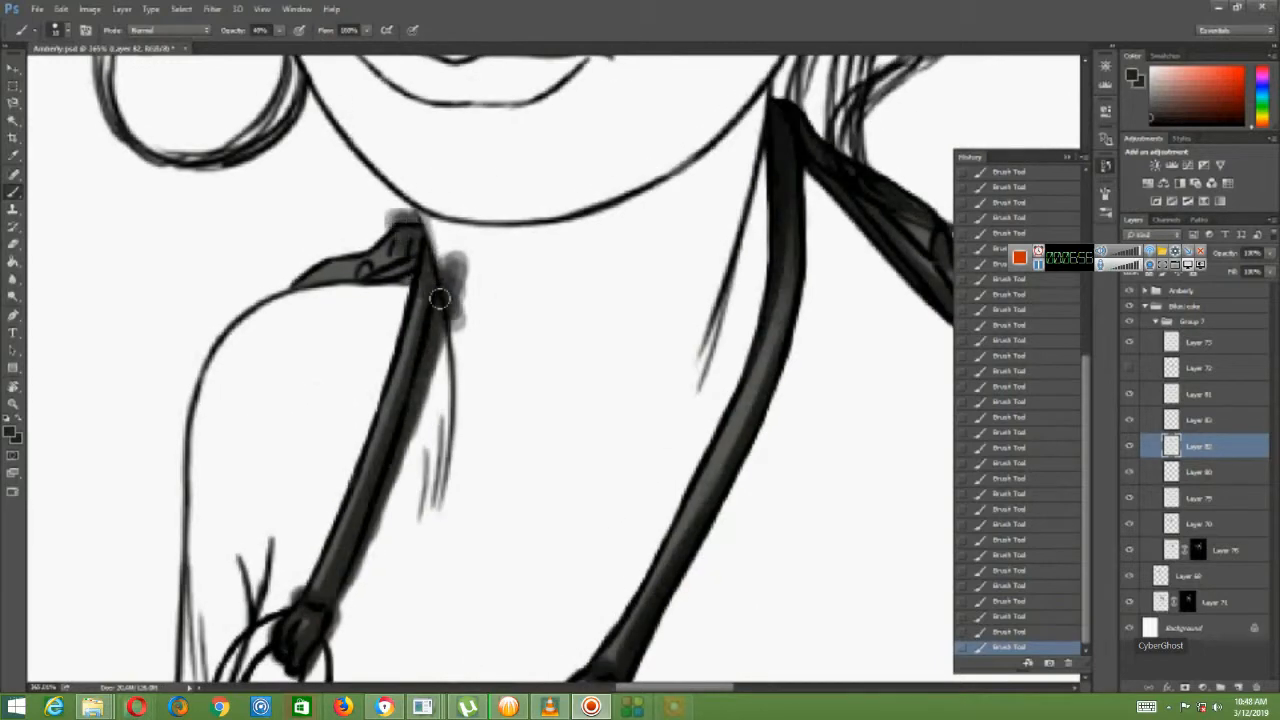
# Brush more grey along the bikini shoulder strap near the neckline.
pyautogui.moveTo(440, 300); pyautogui.dragTo(384, 276)
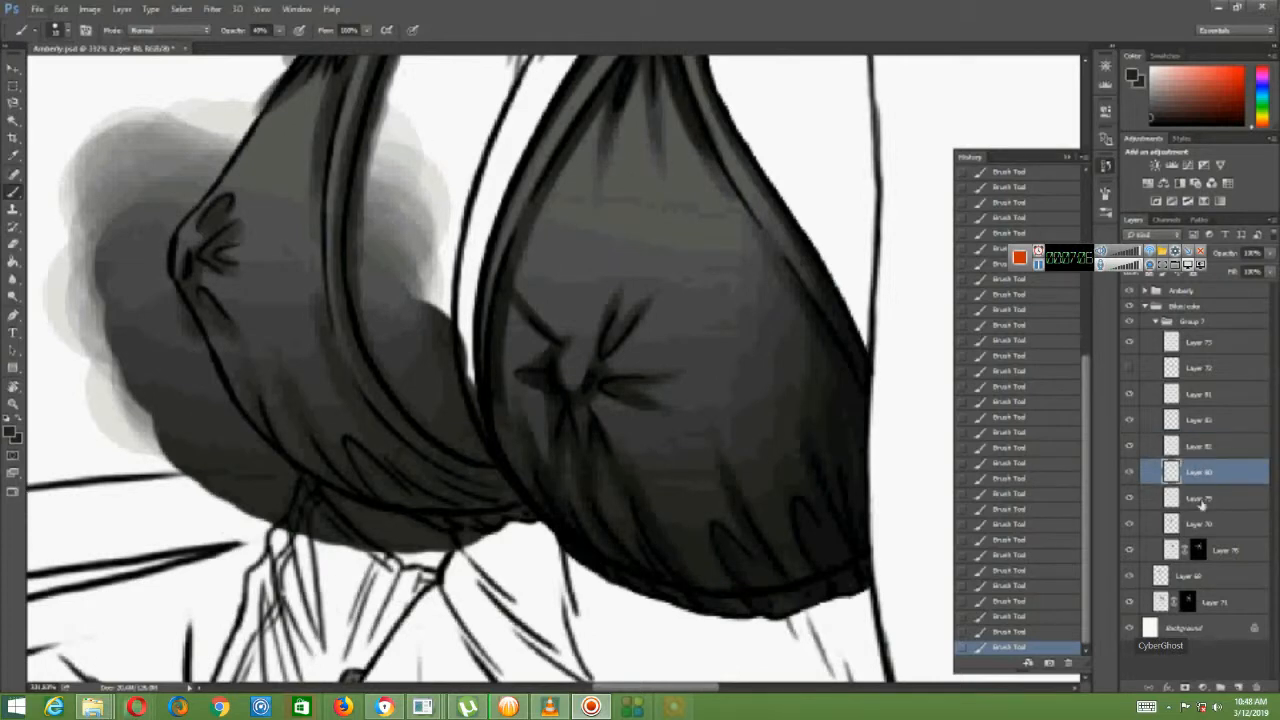
# On a selected layer, paint and redo dark grey shading across the bikini top cups.
pyautogui.click(1200, 498)
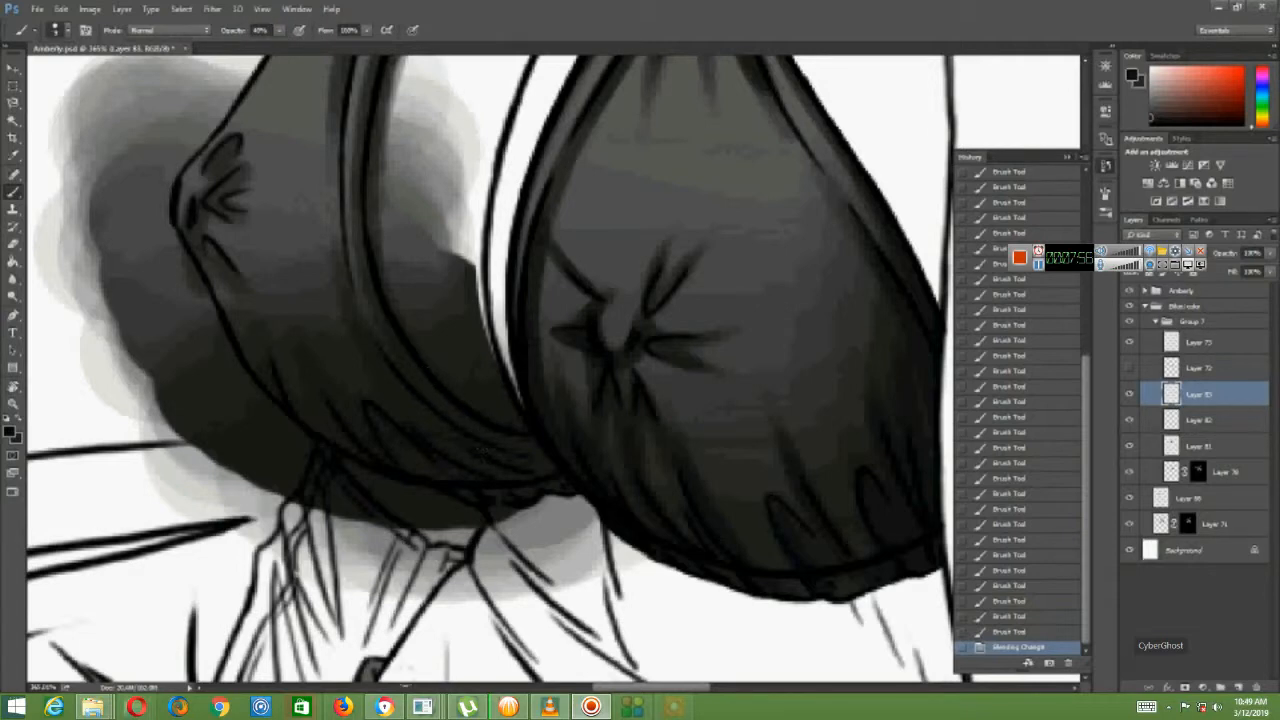
pyautogui.moveTo(400, 384); pyautogui.dragTo(500, 420)
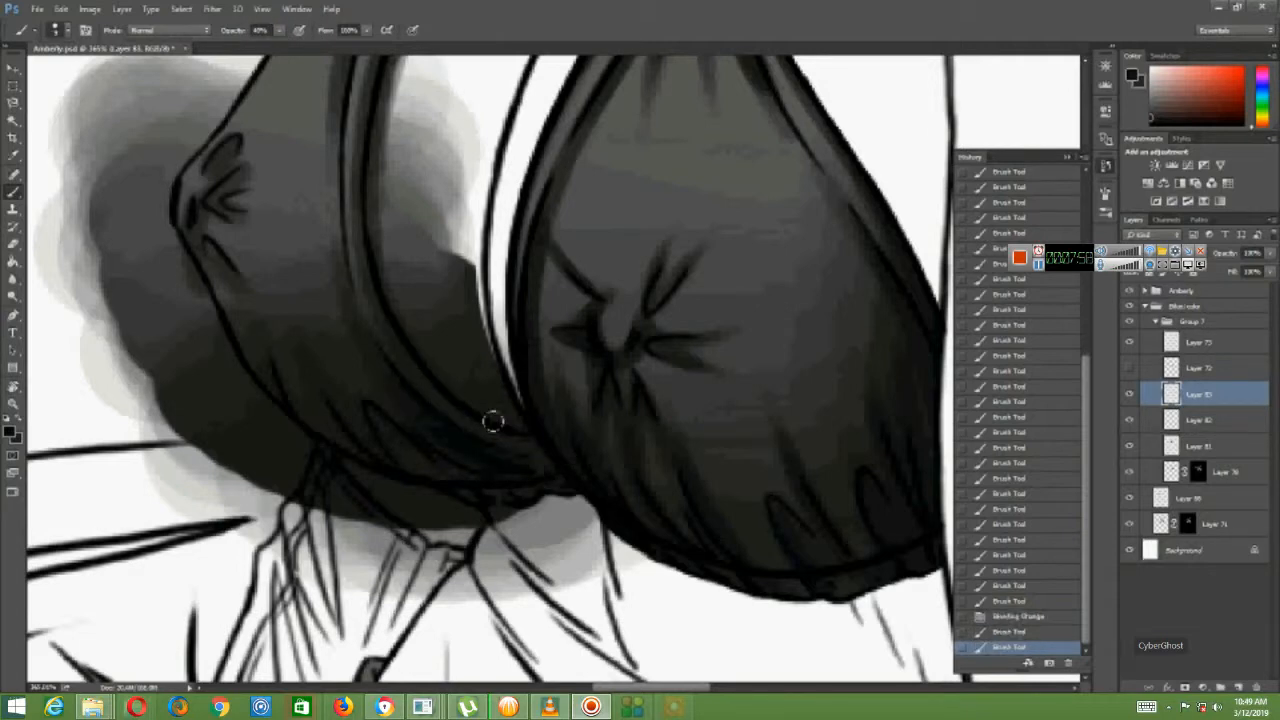
pyautogui.press('ctrl+z')
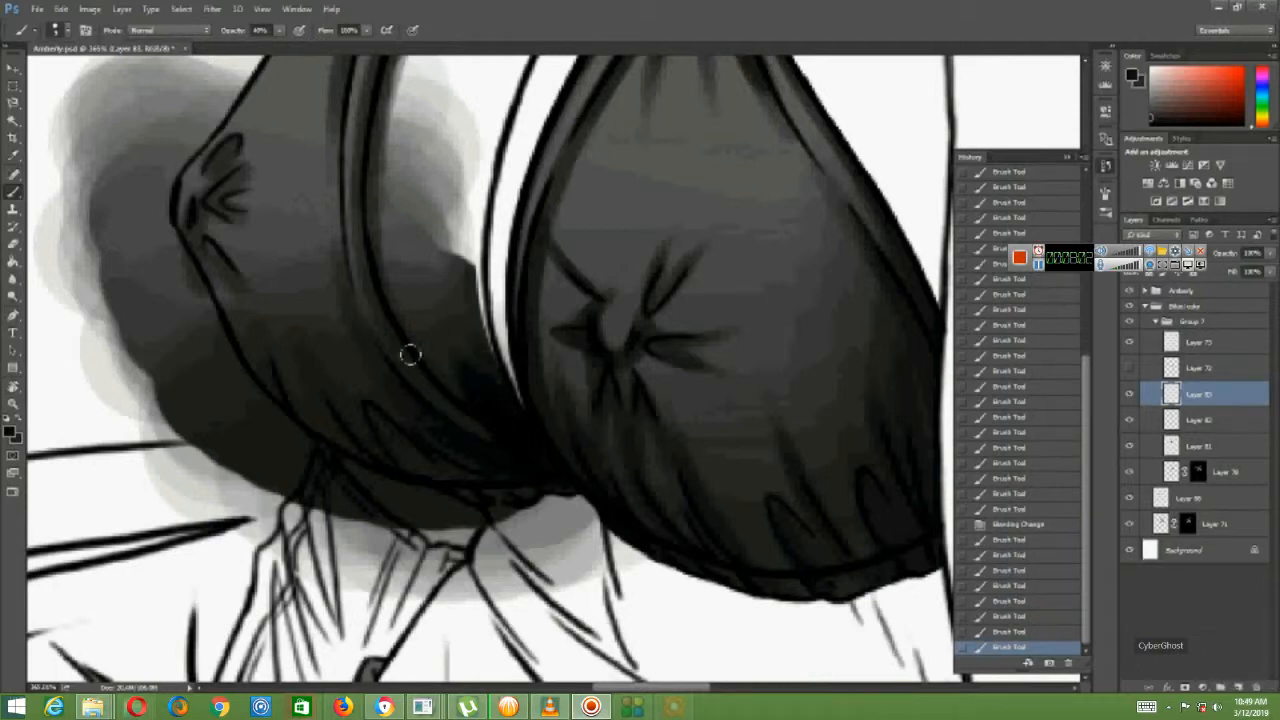
pyautogui.moveTo(410, 356); pyautogui.dragTo(424, 486)
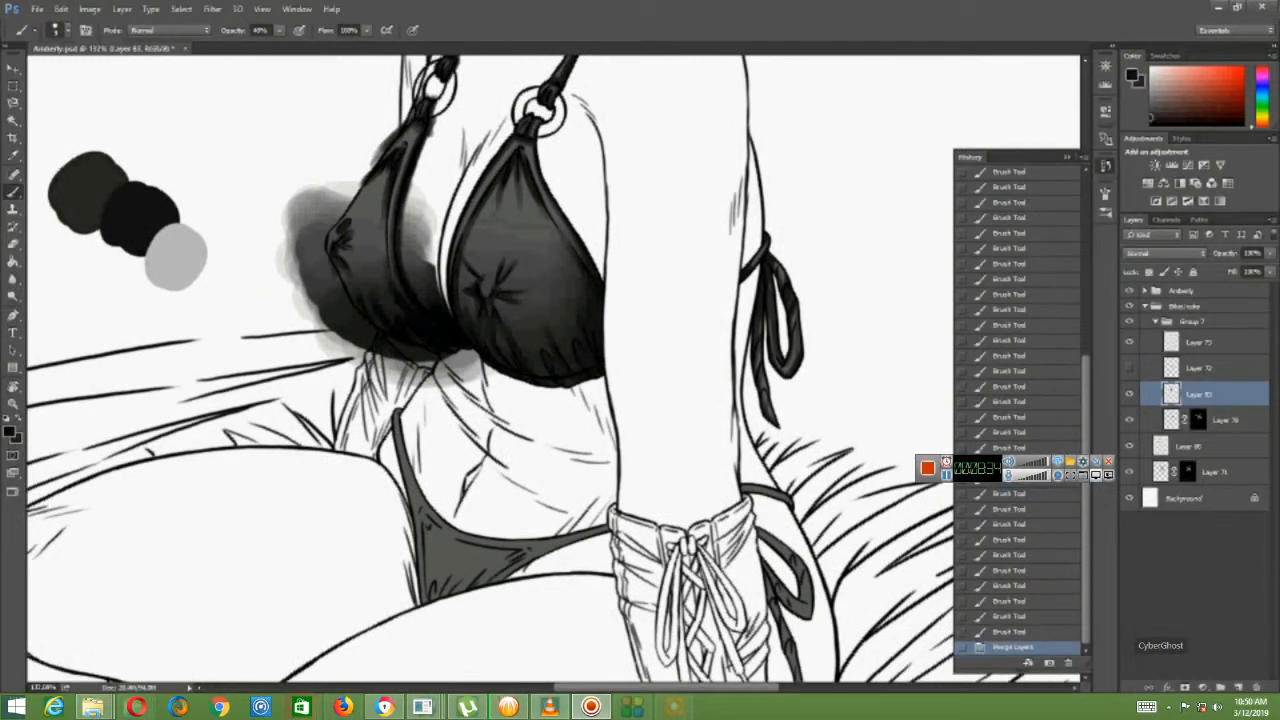
# From the Layers panel context menu set up a layer and paint dark grey along the bikini bottom strap.
pyautogui.rightClick(1186, 470)
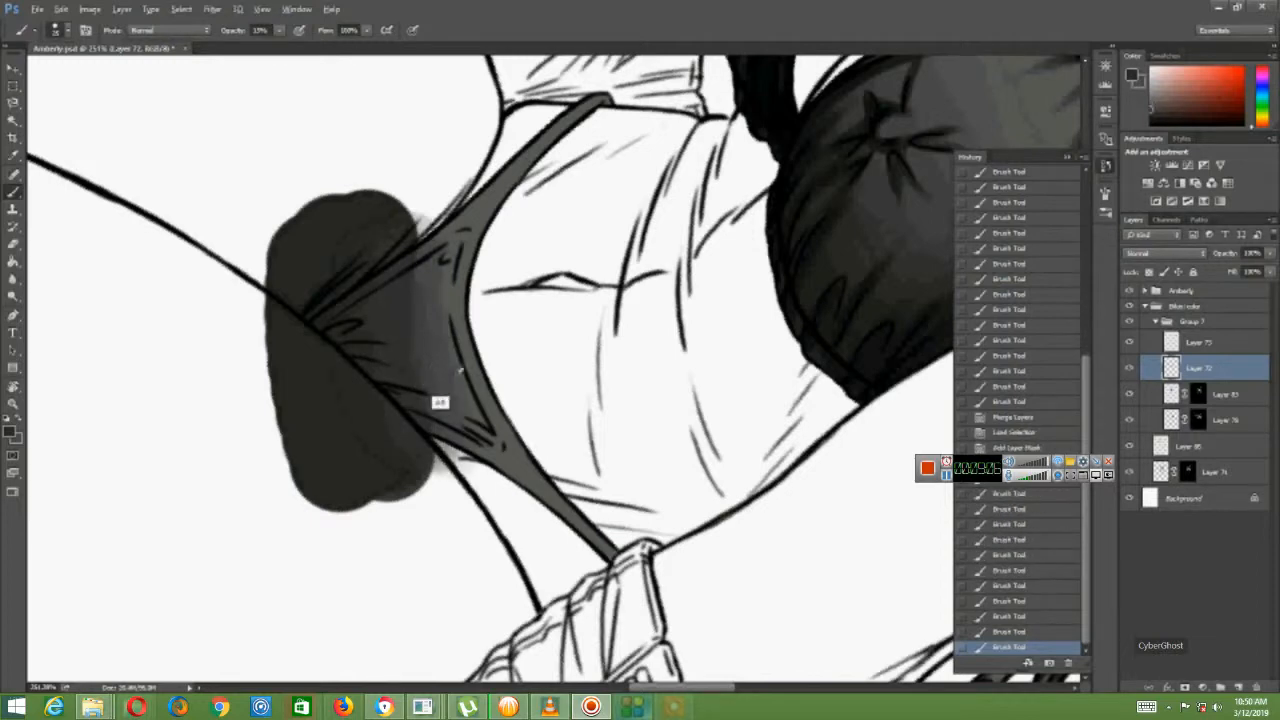
pyautogui.press('ctrl+z')
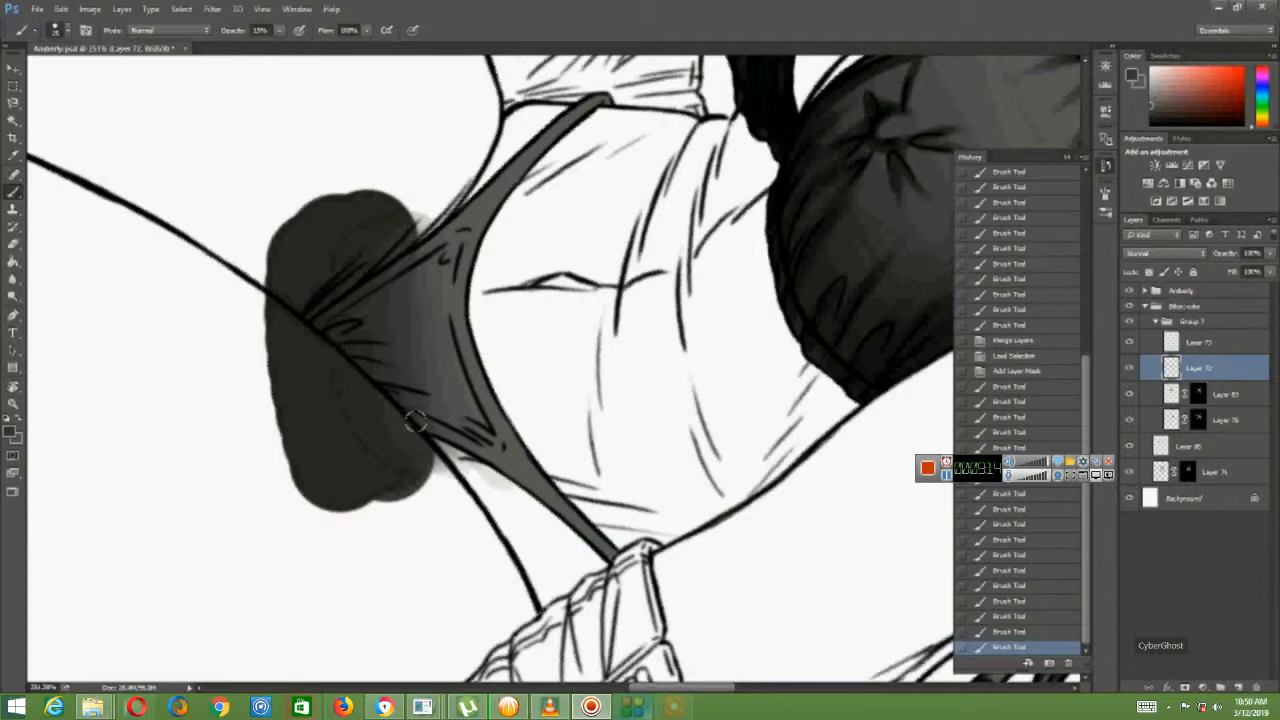
pyautogui.moveTo(416, 420); pyautogui.dragTo(440, 236)
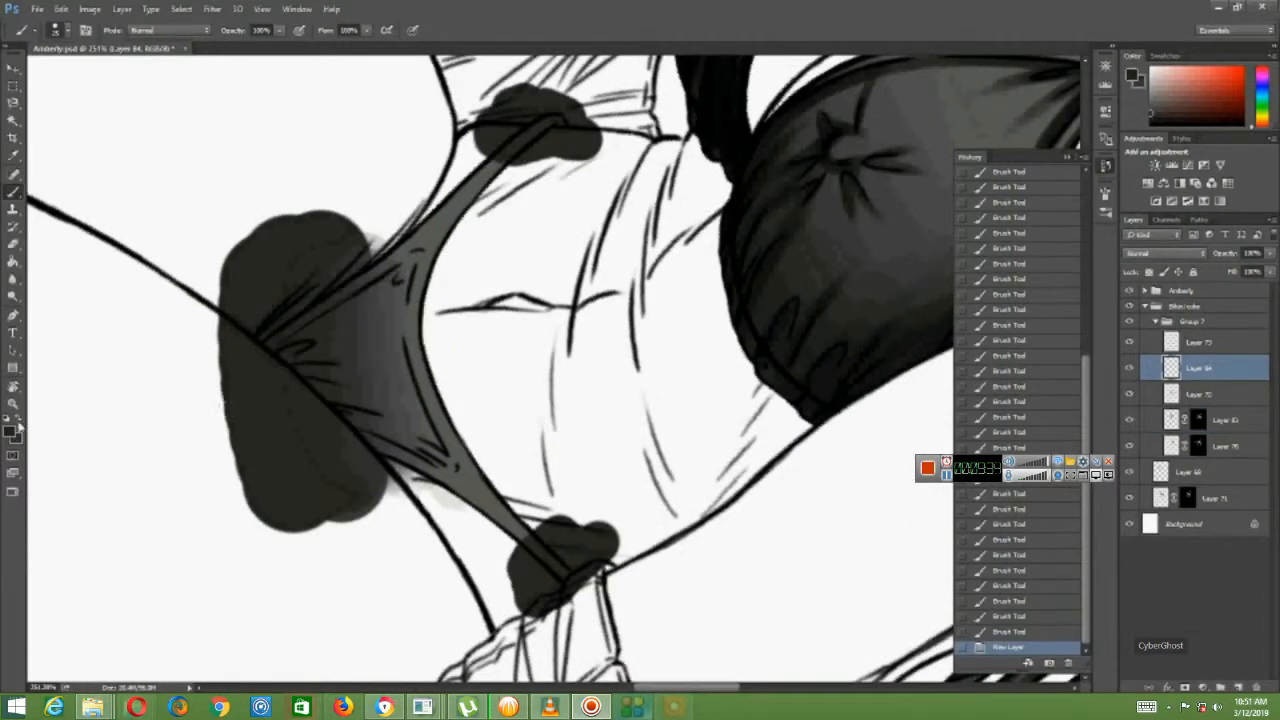
# Undo the last brush stroke so the cup shading stays neatly within the line art.
pyautogui.press('ctrl+z')
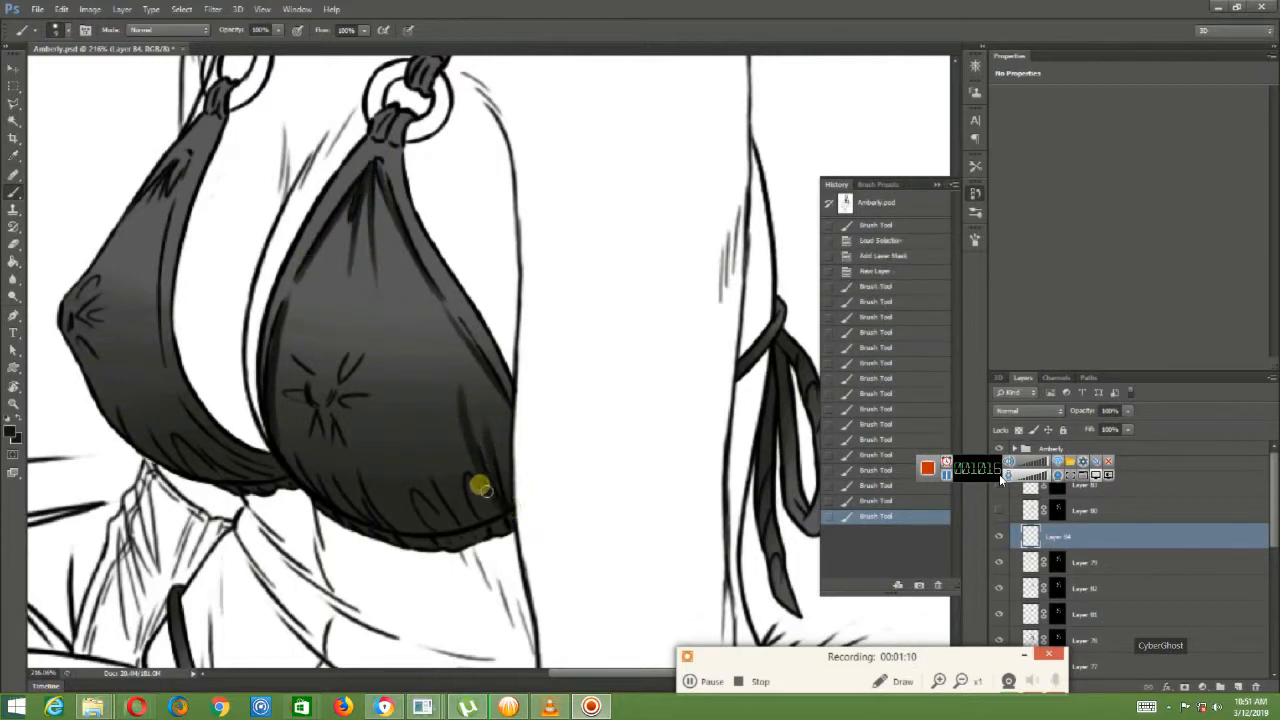
pyautogui.moveTo(484, 488); pyautogui.dragTo(376, 504)
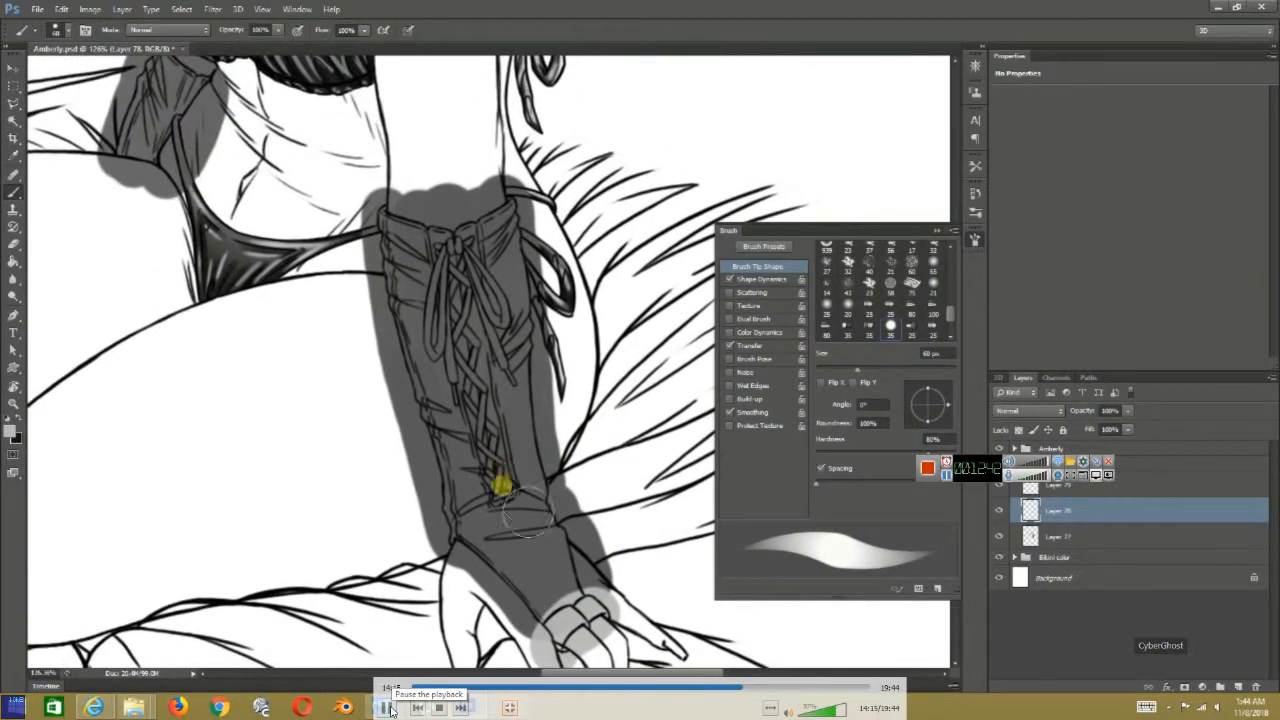
# Paint red quick-mask strokes along the glove's wrist edge and down its laced strips.
pyautogui.click(388, 708)
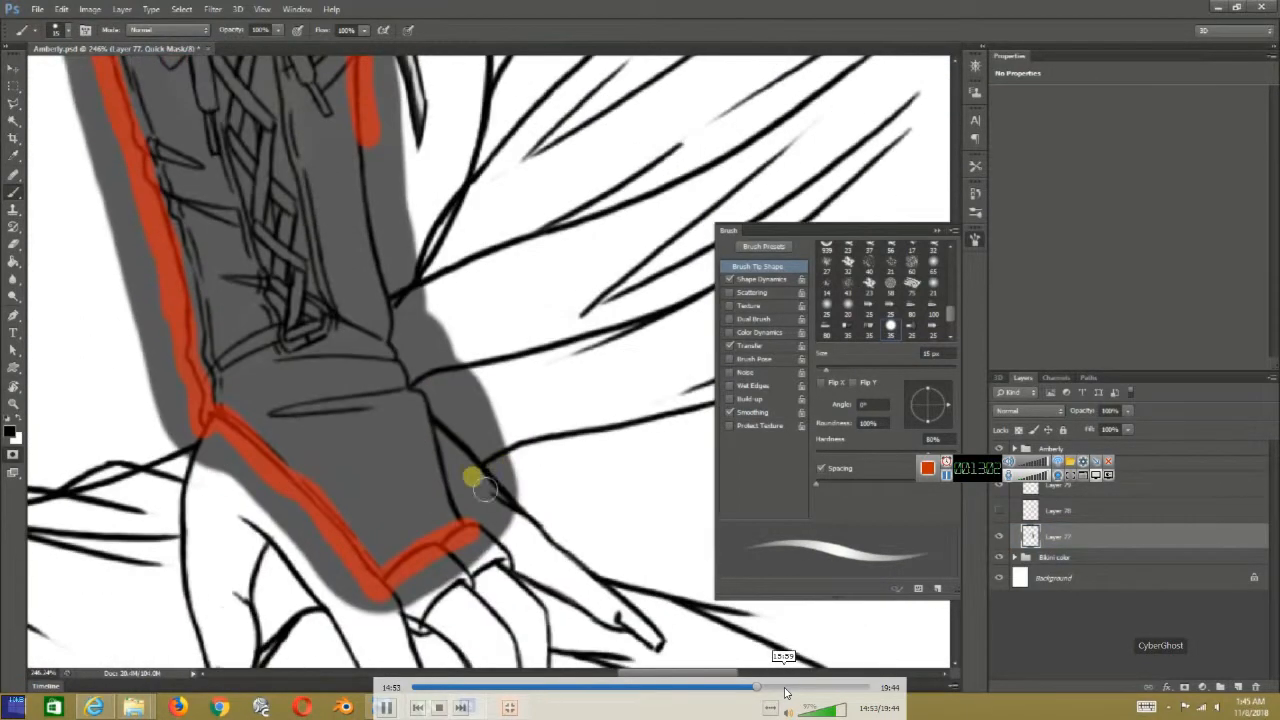
pyautogui.moveTo(470, 480); pyautogui.dragTo(400, 290)
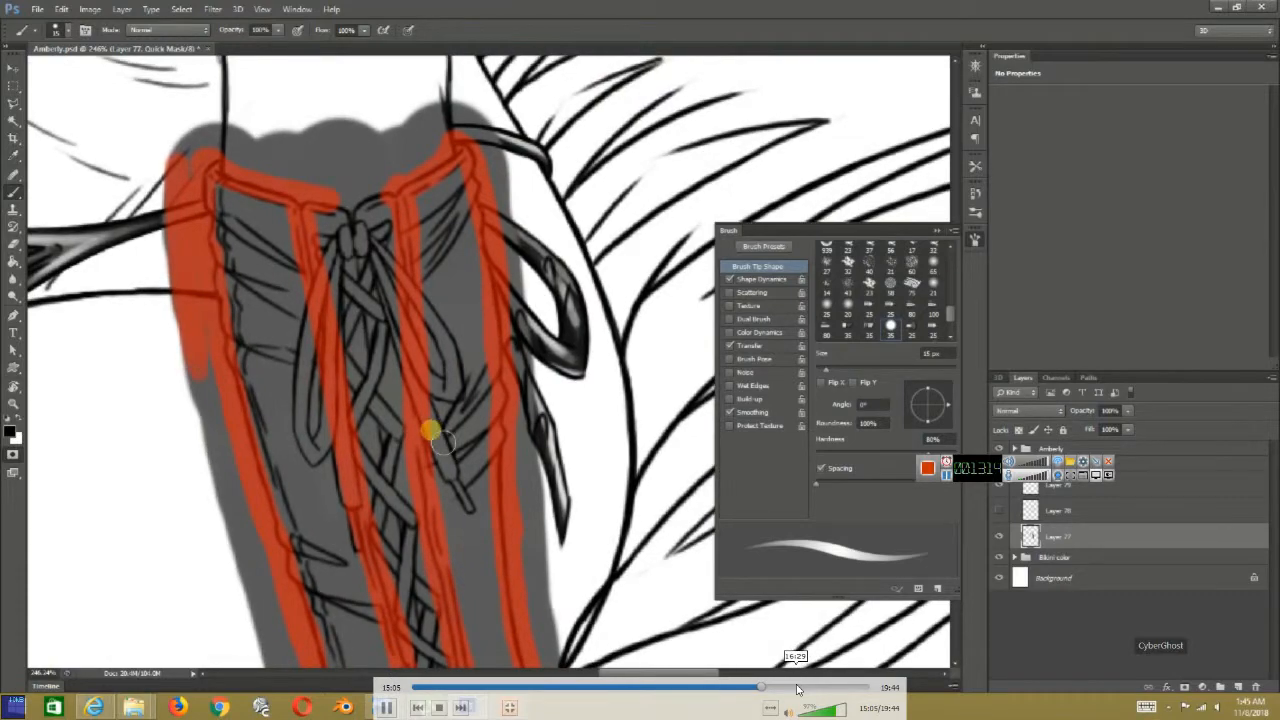
pyautogui.moveTo(390, 150)
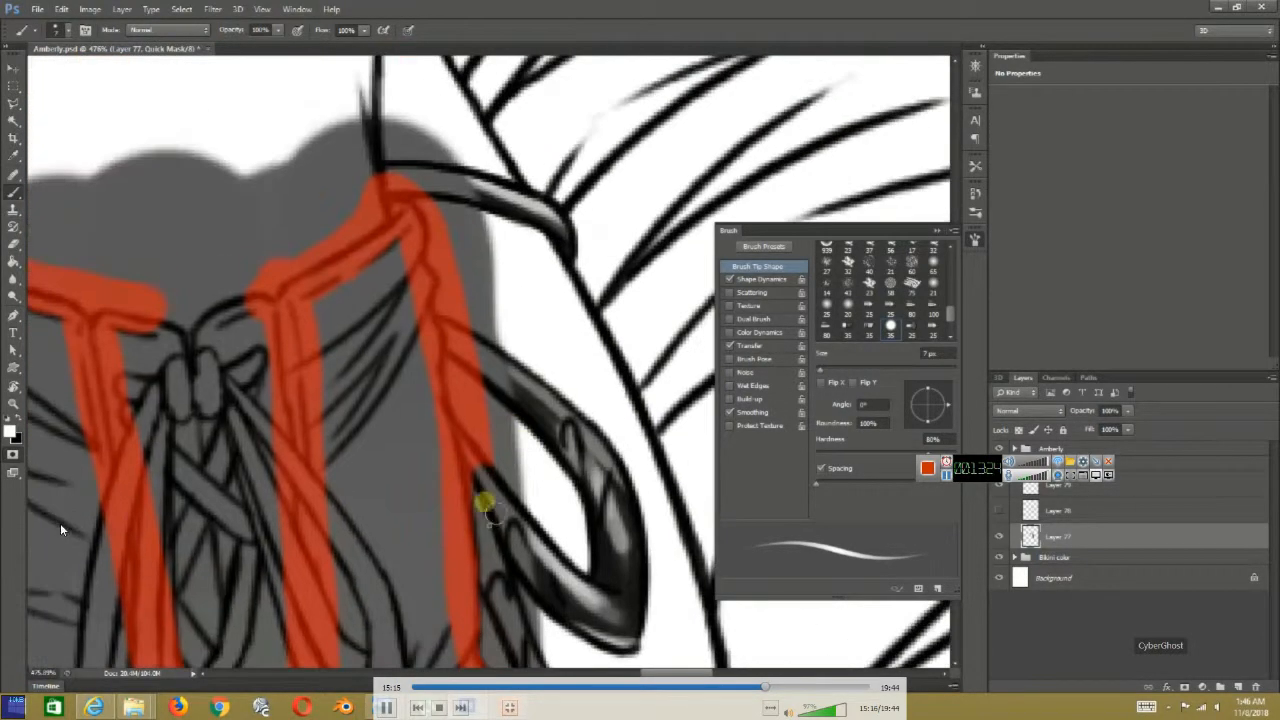
pyautogui.moveTo(484, 504); pyautogui.dragTo(424, 196)
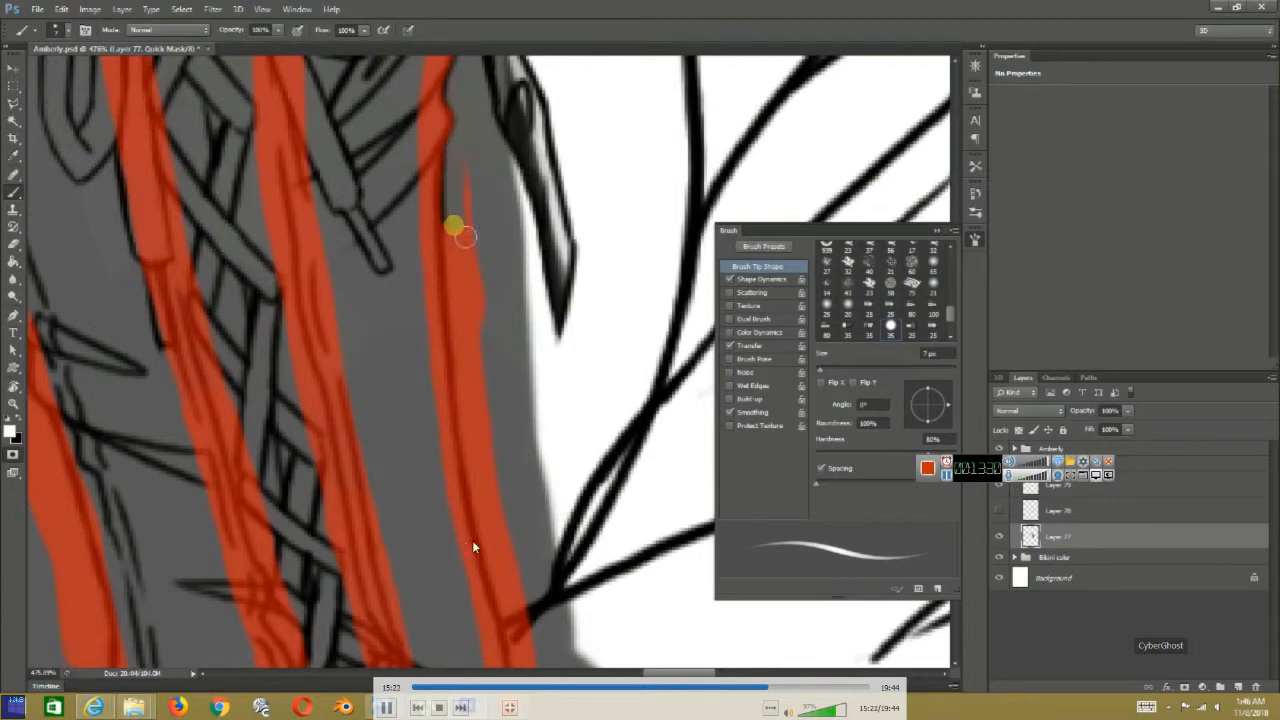
pyautogui.moveTo(464, 230); pyautogui.dragTo(470, 164)
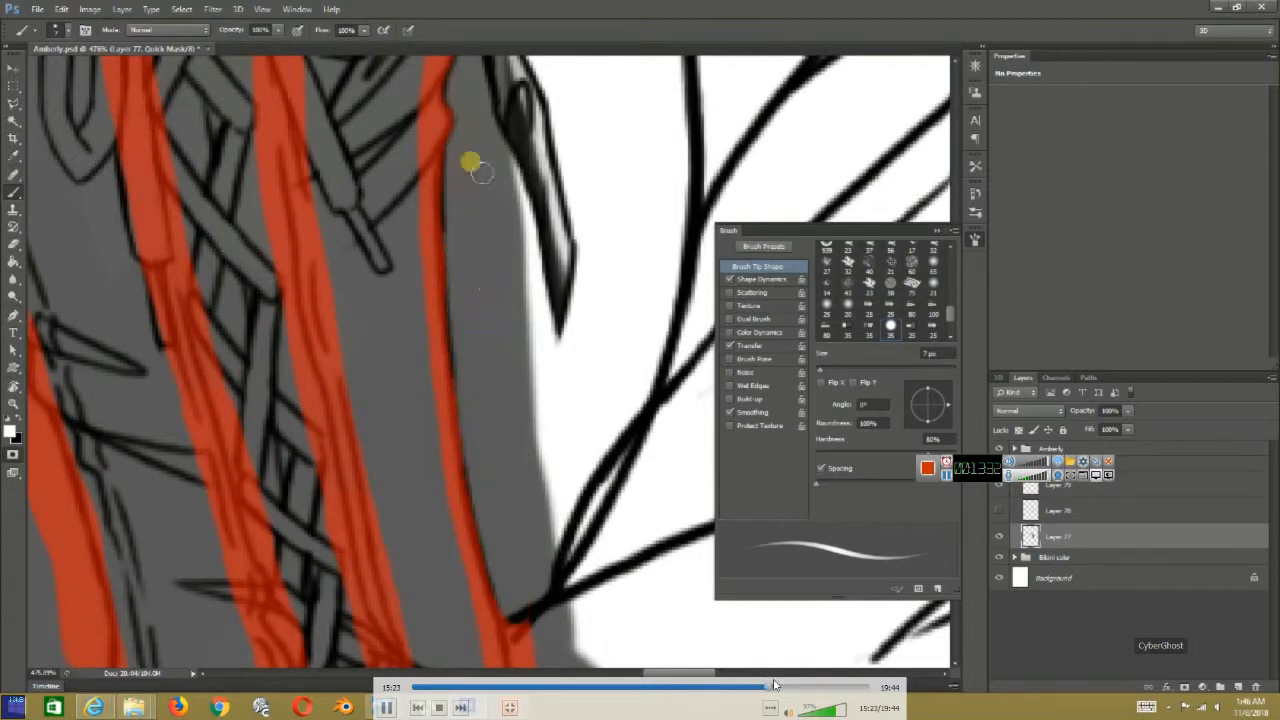
pyautogui.moveTo(776, 688); pyautogui.dragTo(778, 688)
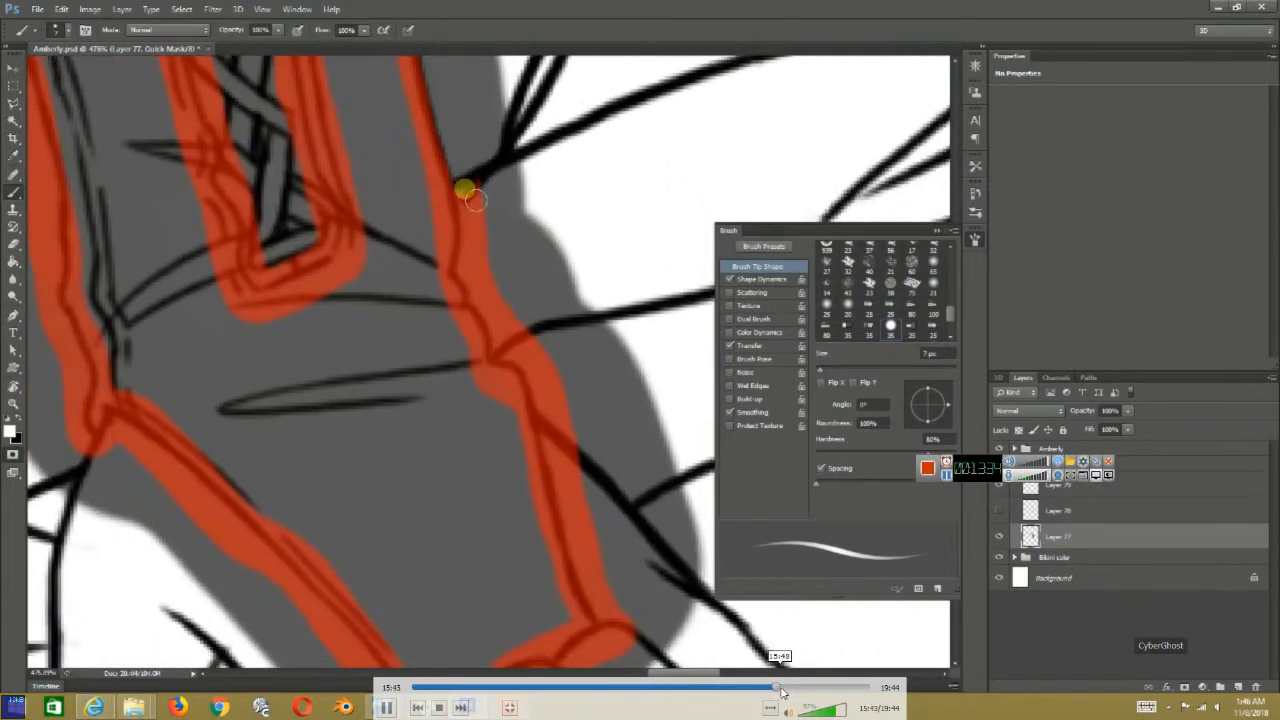